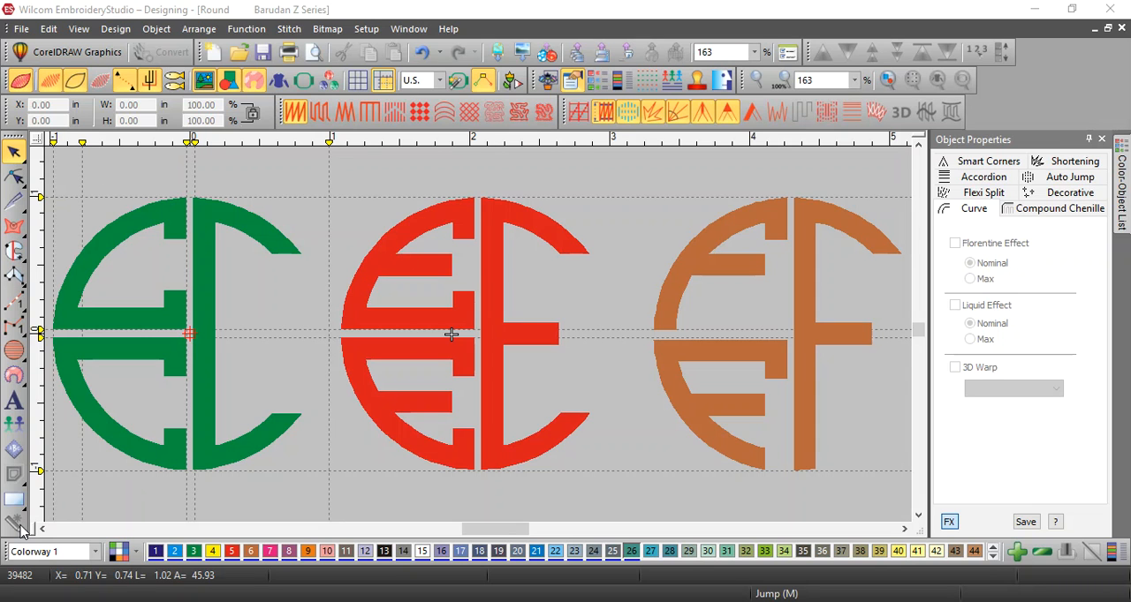
{"action": "mouse_move", "coordinate": [26, 527]}
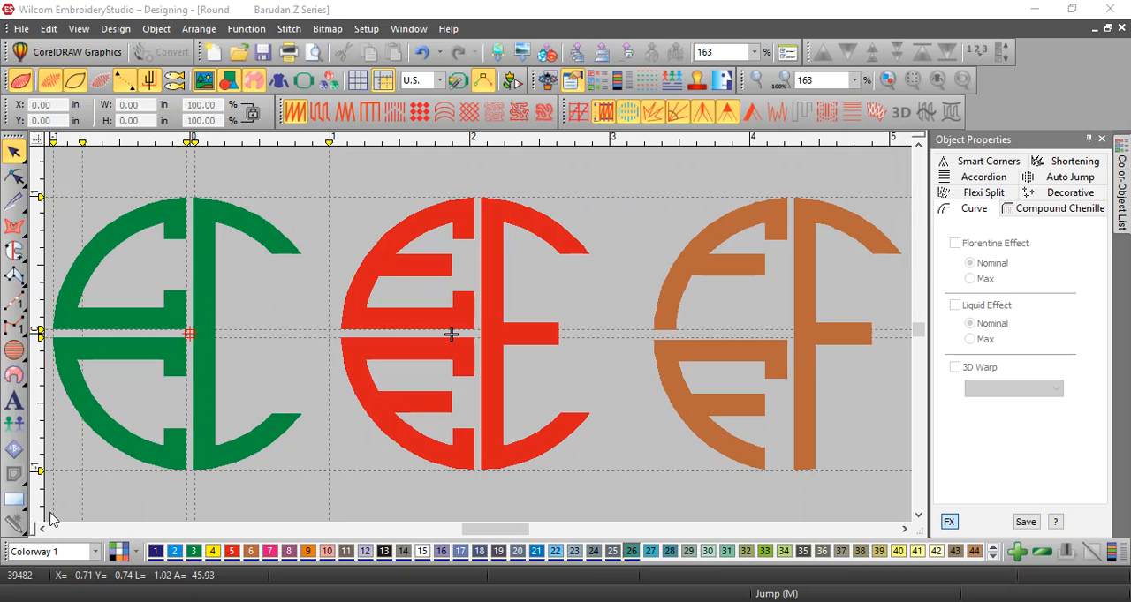
{"action": "mouse_move", "coordinate": [21, 526]}
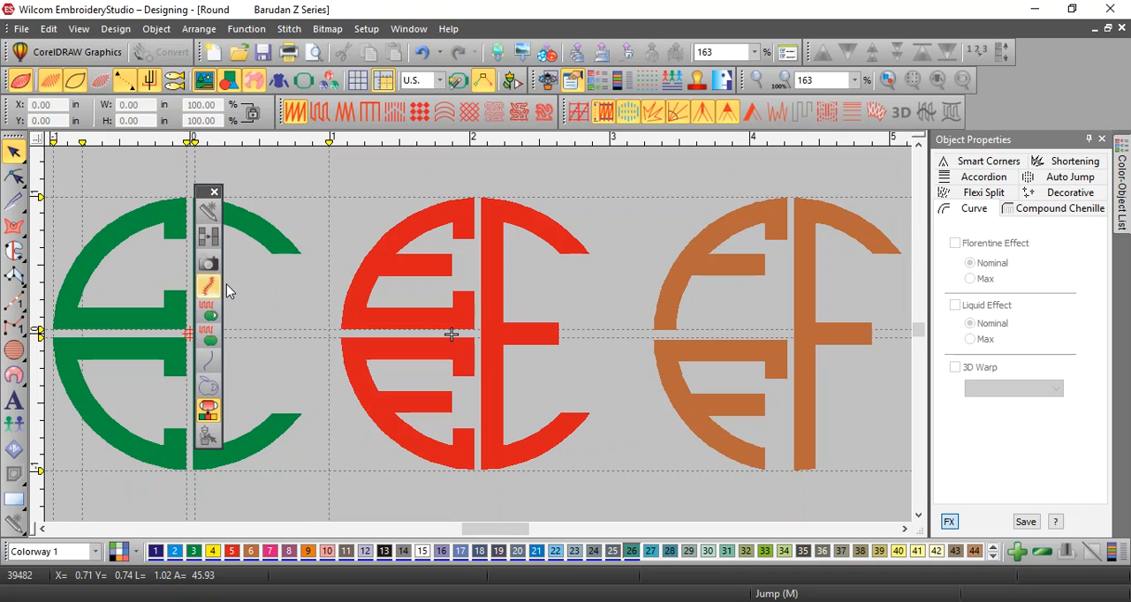
{"action": "mouse_move", "coordinate": [209, 286]}
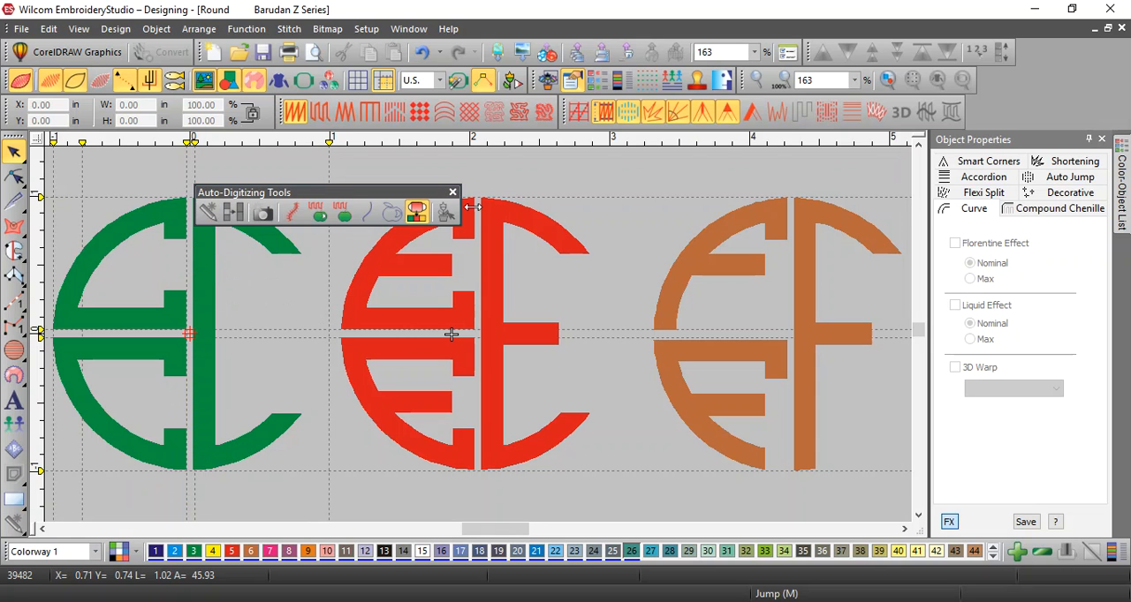
{"action": "mouse_move", "coordinate": [332, 191]}
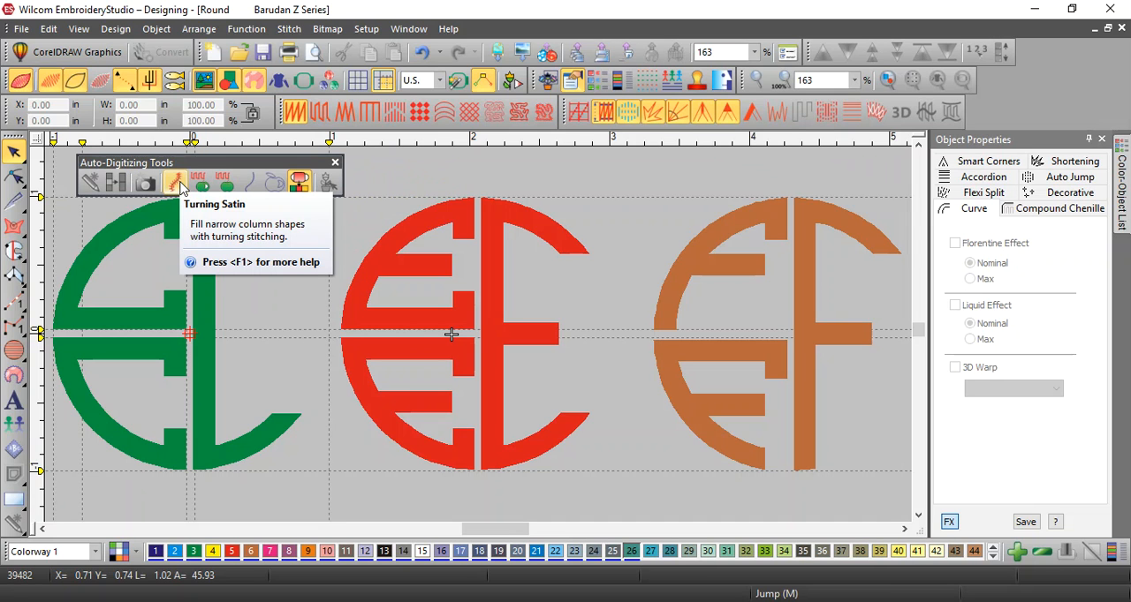
{"action": "mouse_move", "coordinate": [300, 183]}
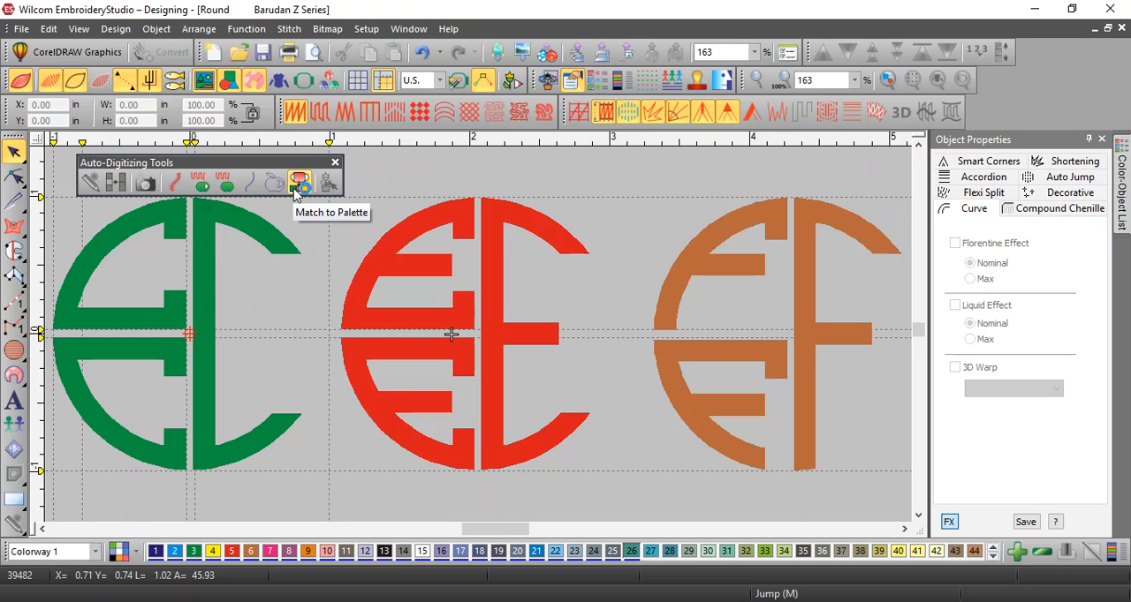
{"action": "mouse_move", "coordinate": [177, 230]}
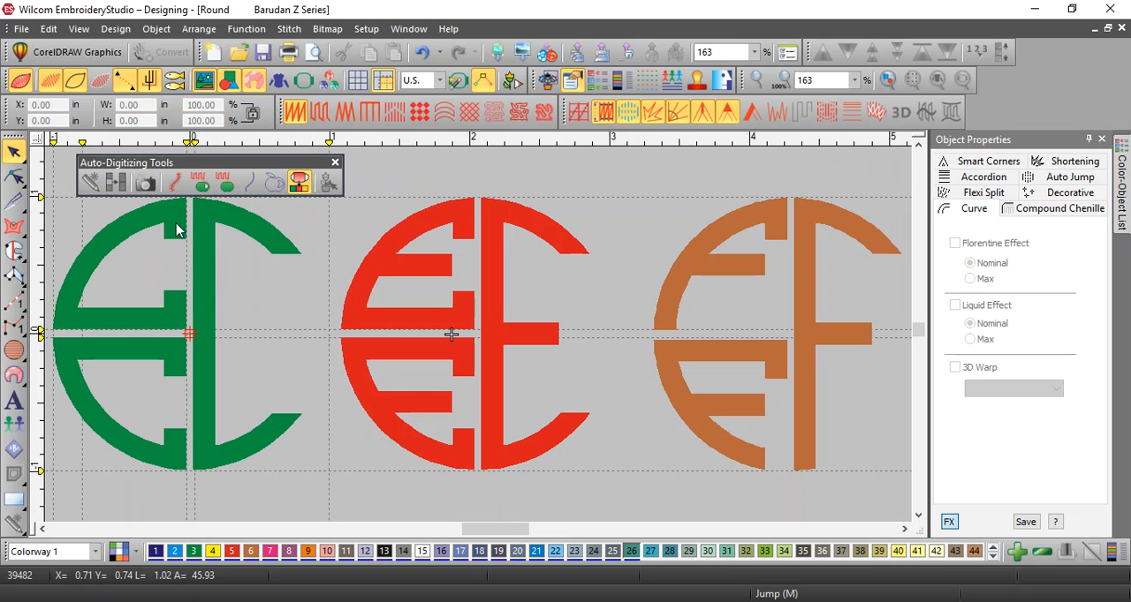
{"action": "mouse_move", "coordinate": [415, 544]}
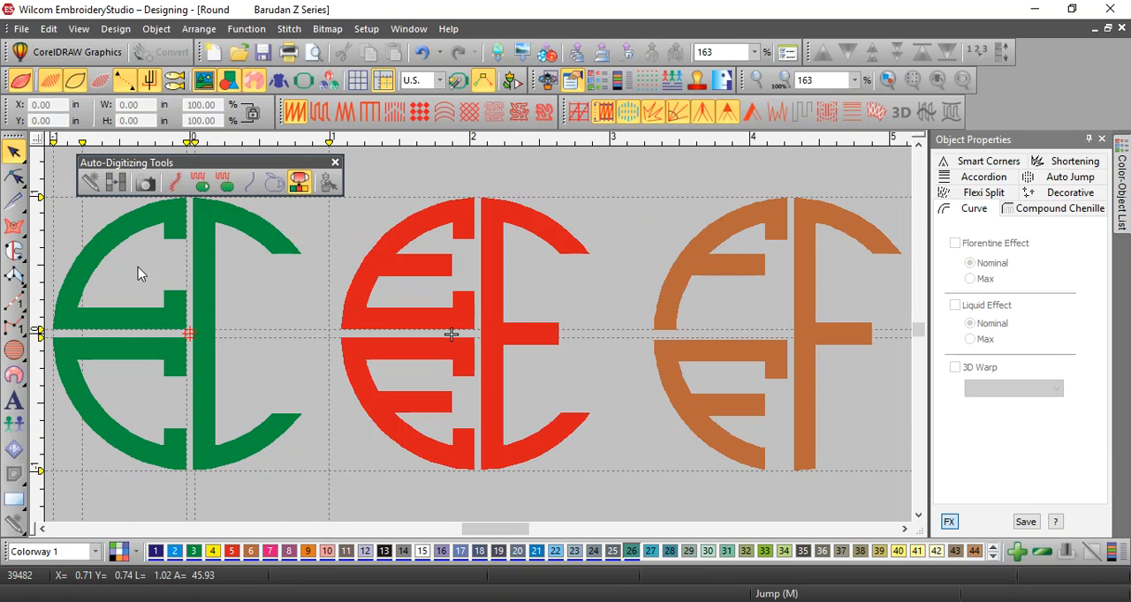
{"action": "mouse_move", "coordinate": [175, 184]}
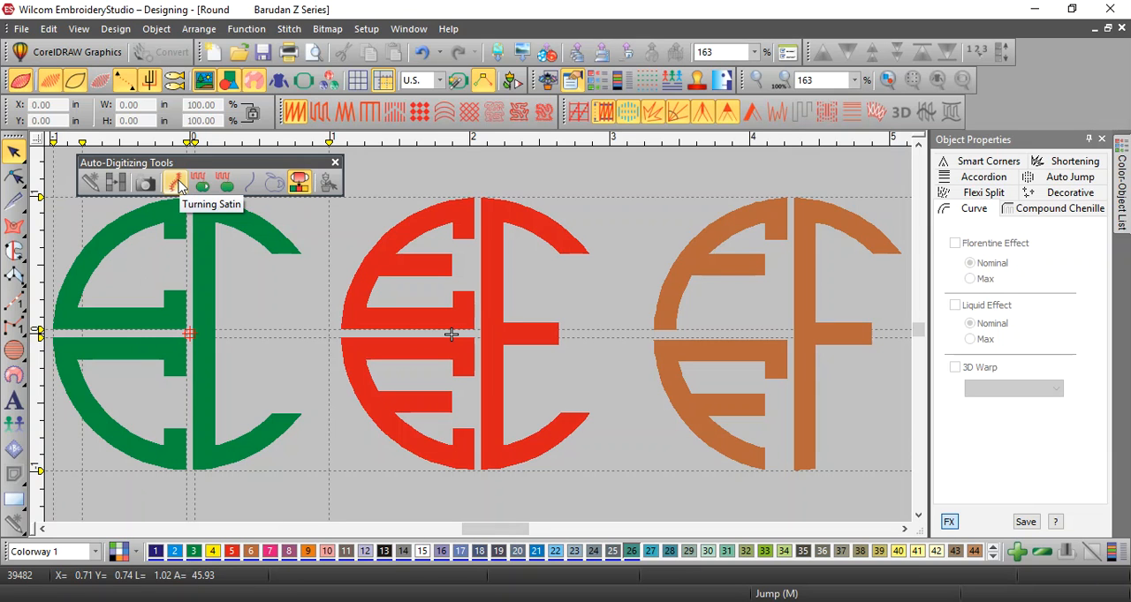
- Activate the Turning Satin auto-digitizing tool for the green logo's narrow strokes
{"action": "left_click", "coordinate": [175, 184]}
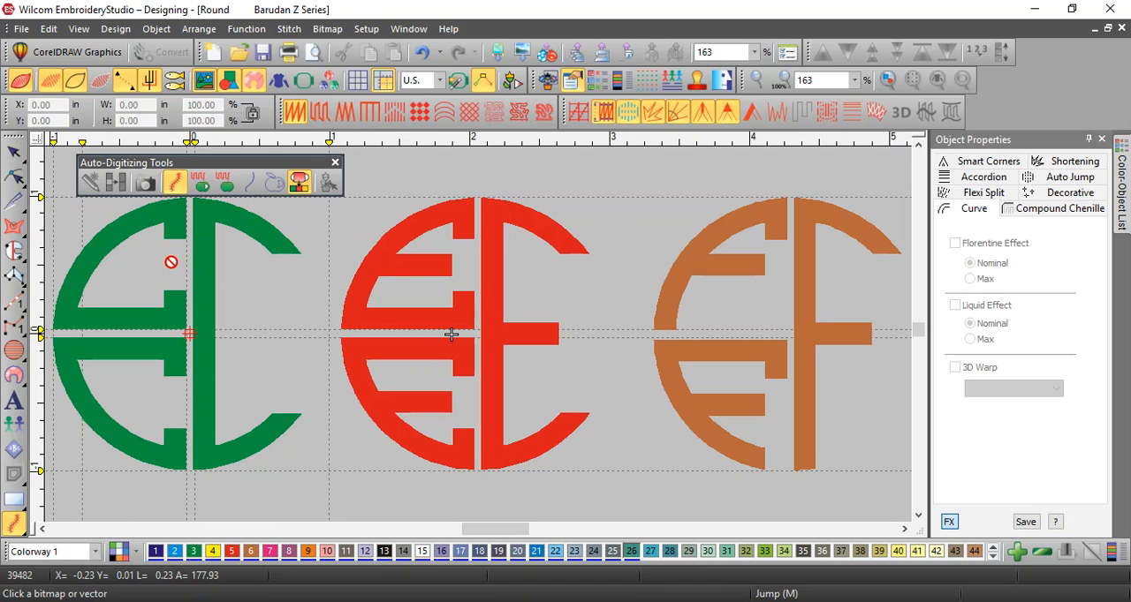
{"action": "mouse_move", "coordinate": [95, 258]}
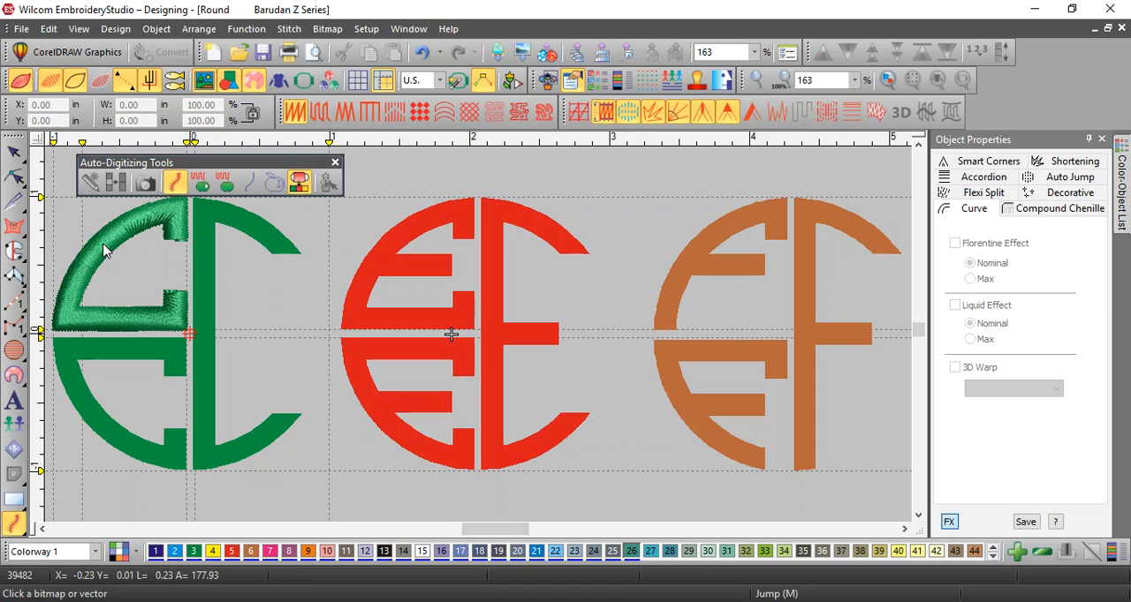
{"action": "mouse_move", "coordinate": [226, 321]}
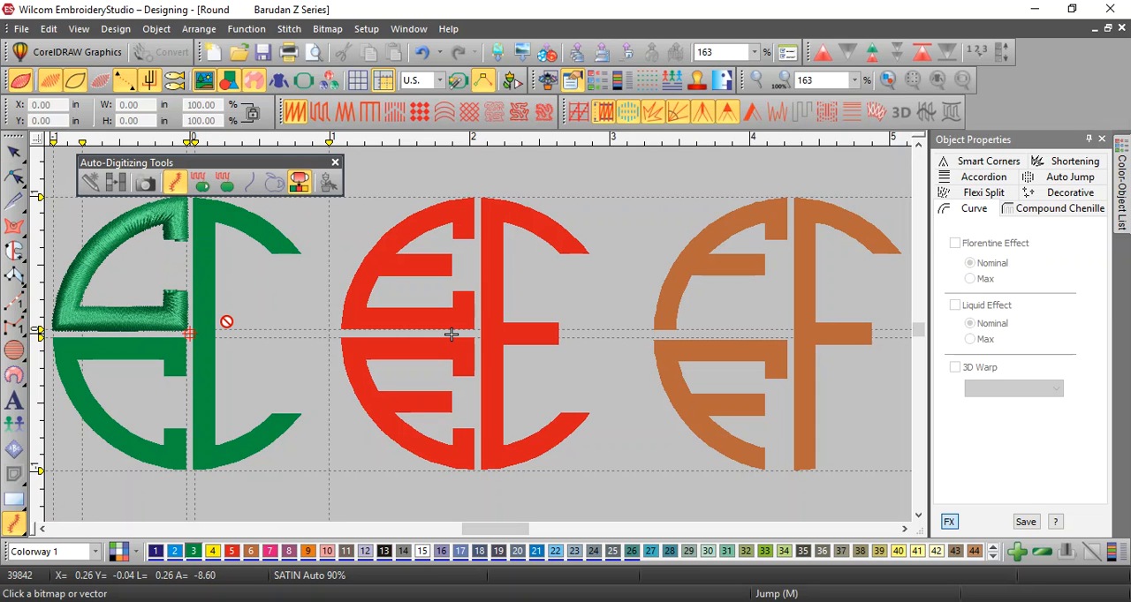
{"action": "mouse_move", "coordinate": [160, 357]}
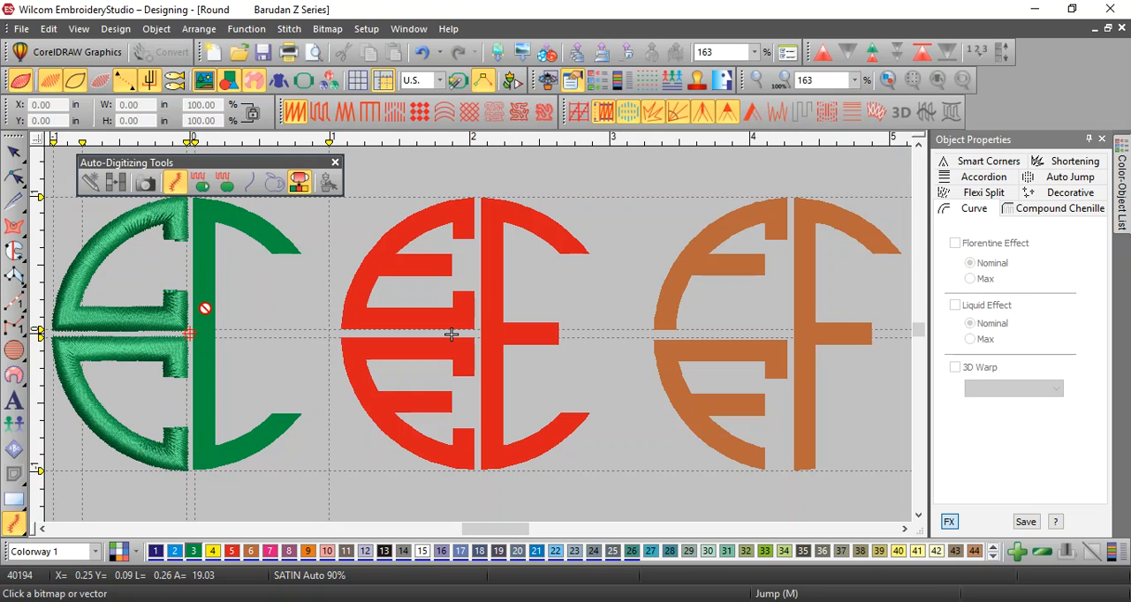
{"action": "mouse_move", "coordinate": [205, 292]}
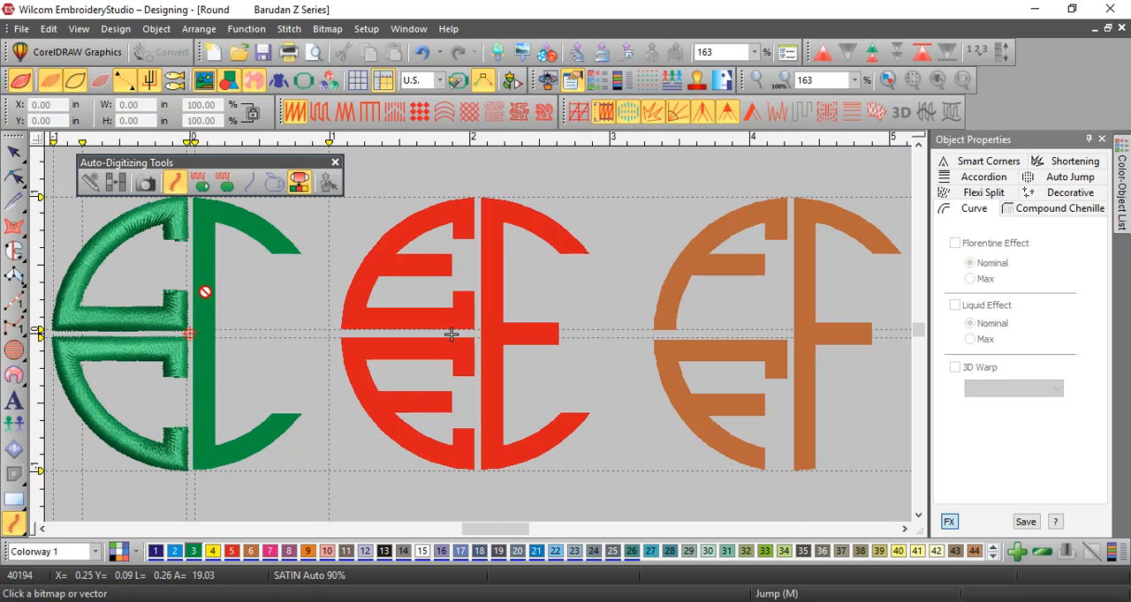
{"action": "mouse_move", "coordinate": [204, 314]}
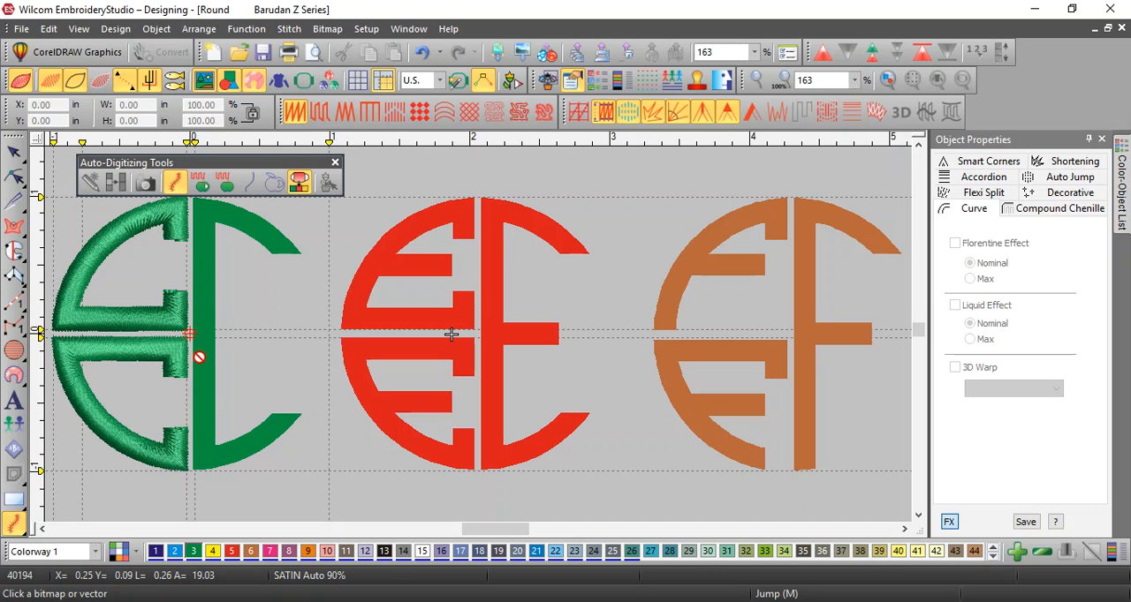
{"action": "mouse_move", "coordinate": [205, 387]}
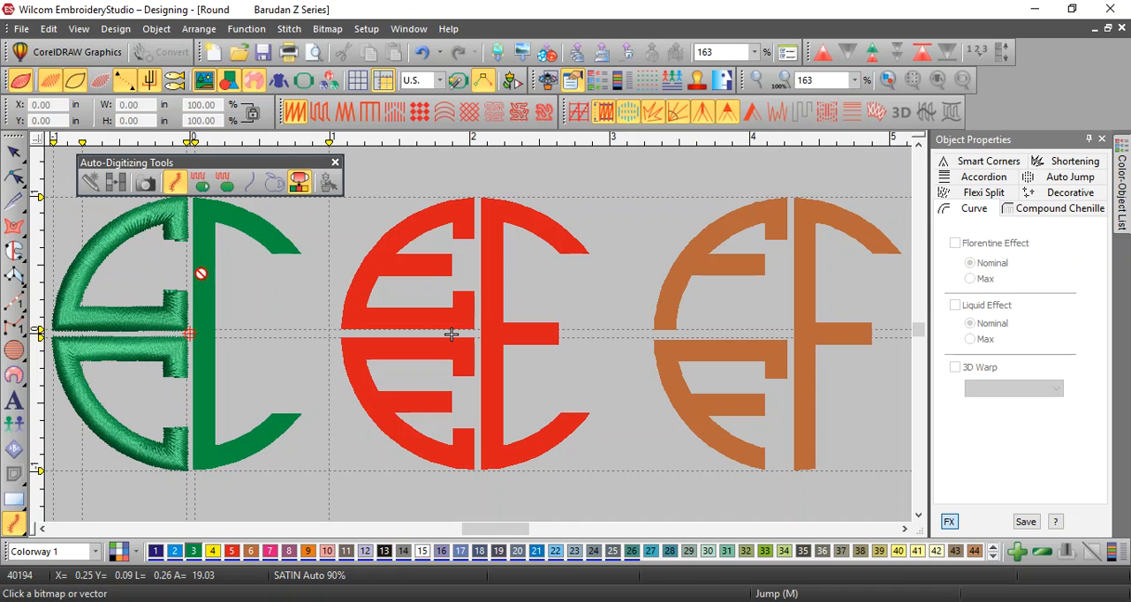
{"action": "mouse_move", "coordinate": [209, 251]}
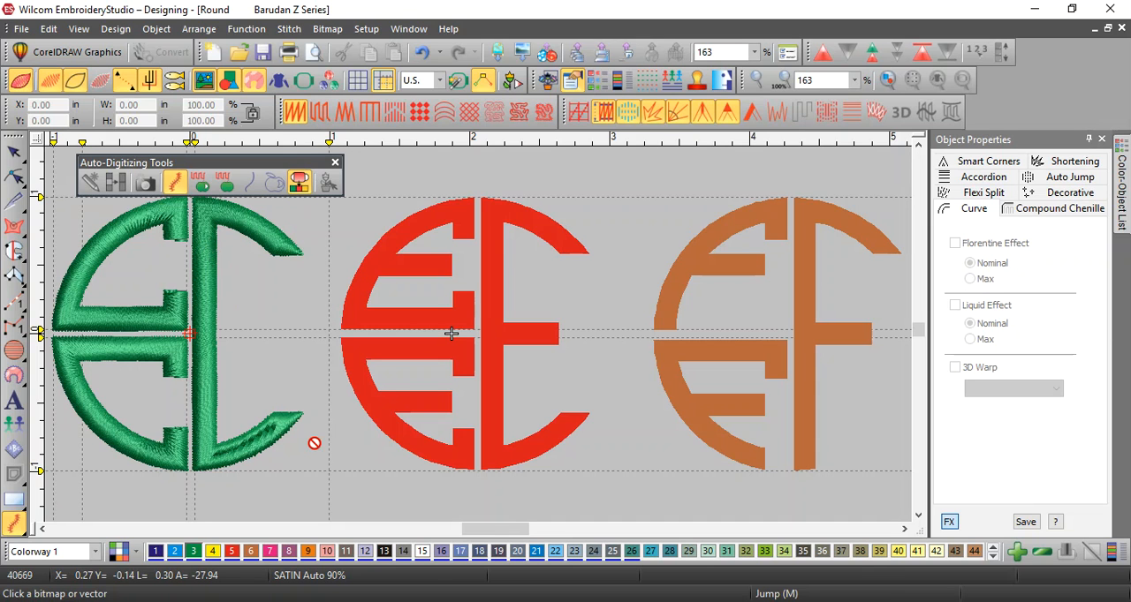
{"action": "mouse_move", "coordinate": [263, 447]}
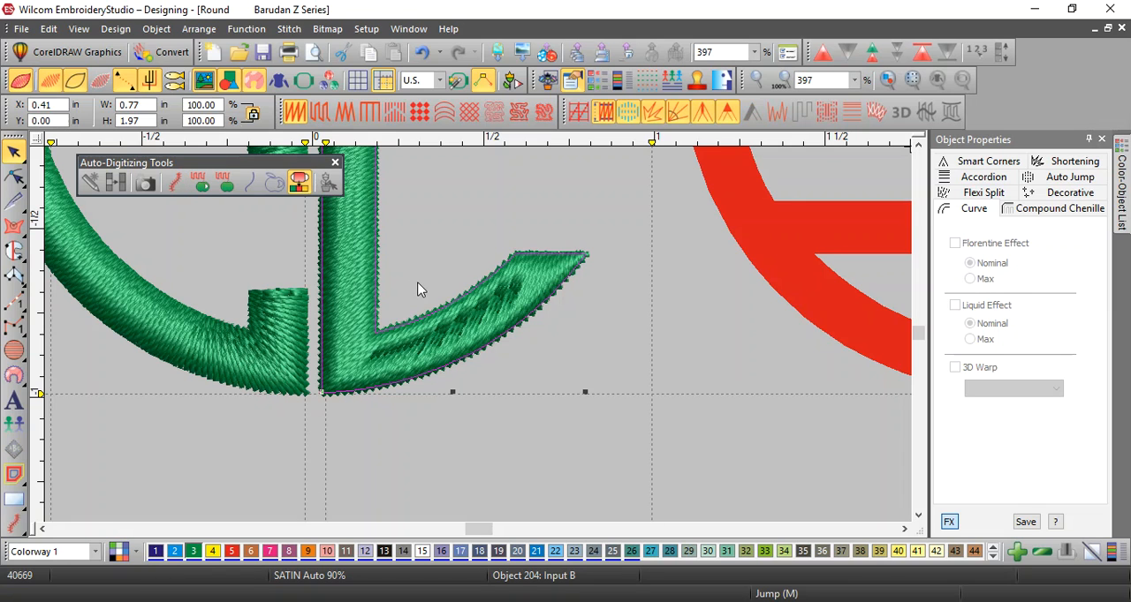
{"action": "mouse_move", "coordinate": [411, 346]}
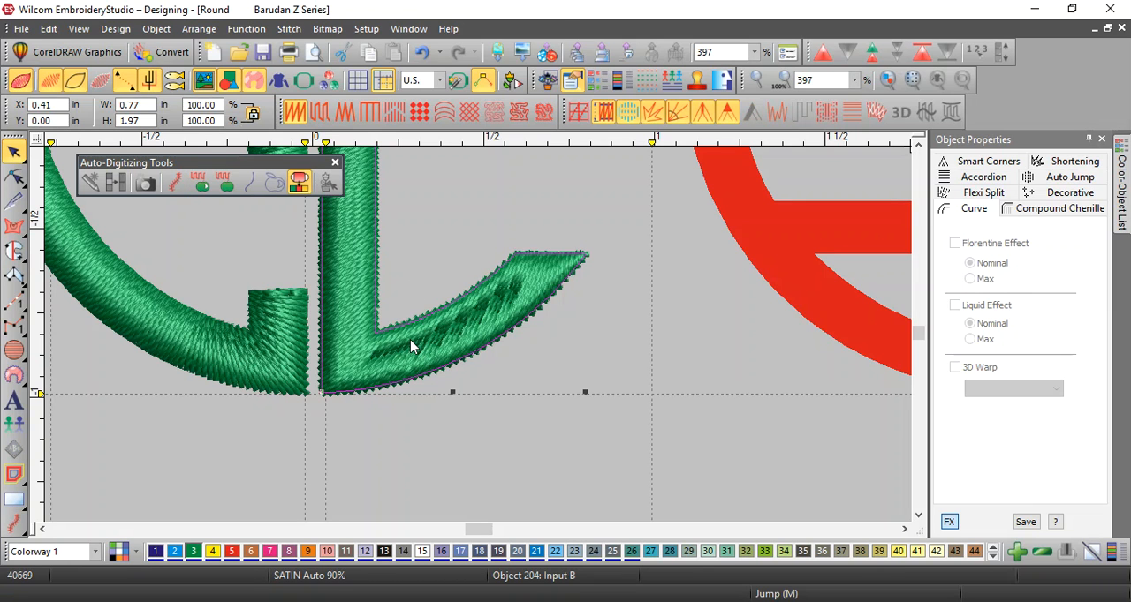
- Add new stitch angle lines across the lower diagonal satin stroke and accept them
{"action": "right_click", "coordinate": [410, 344]}
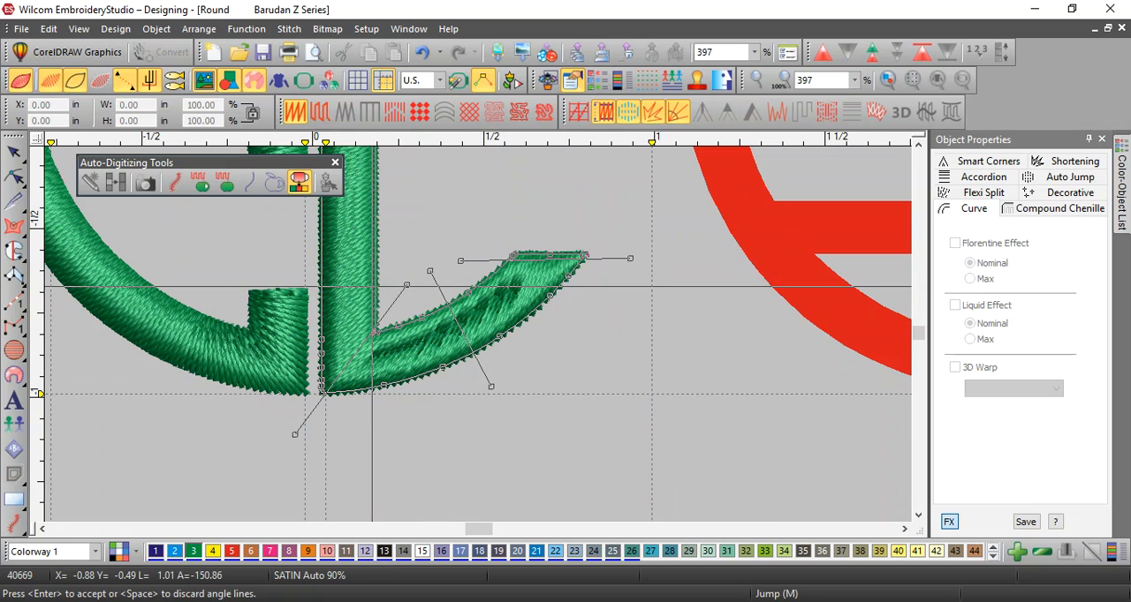
{"action": "key", "text": "Return"}
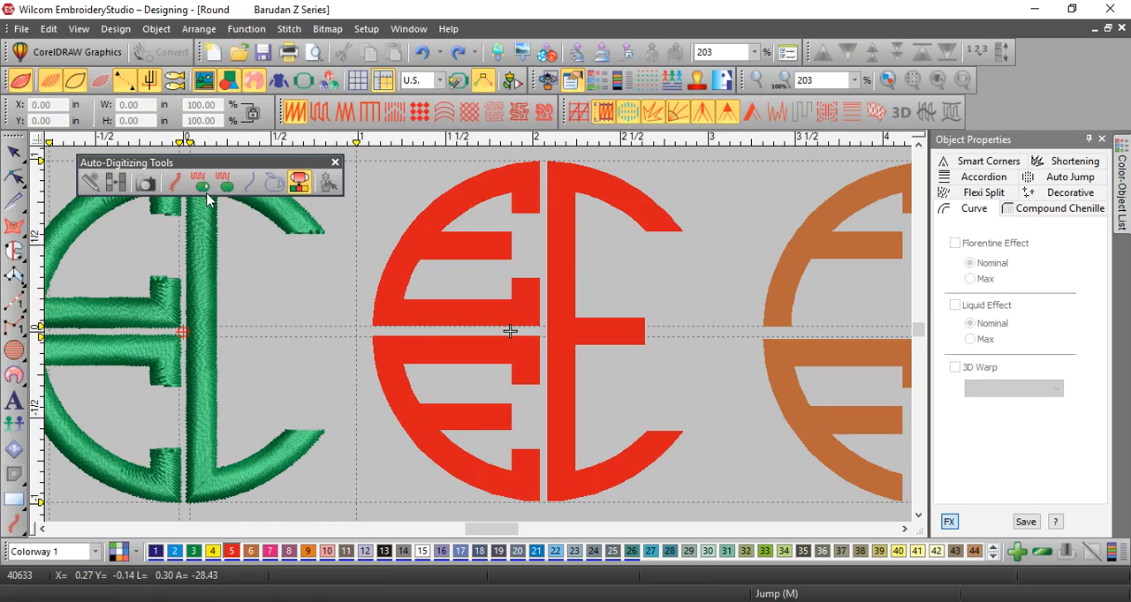
{"action": "mouse_move", "coordinate": [201, 184]}
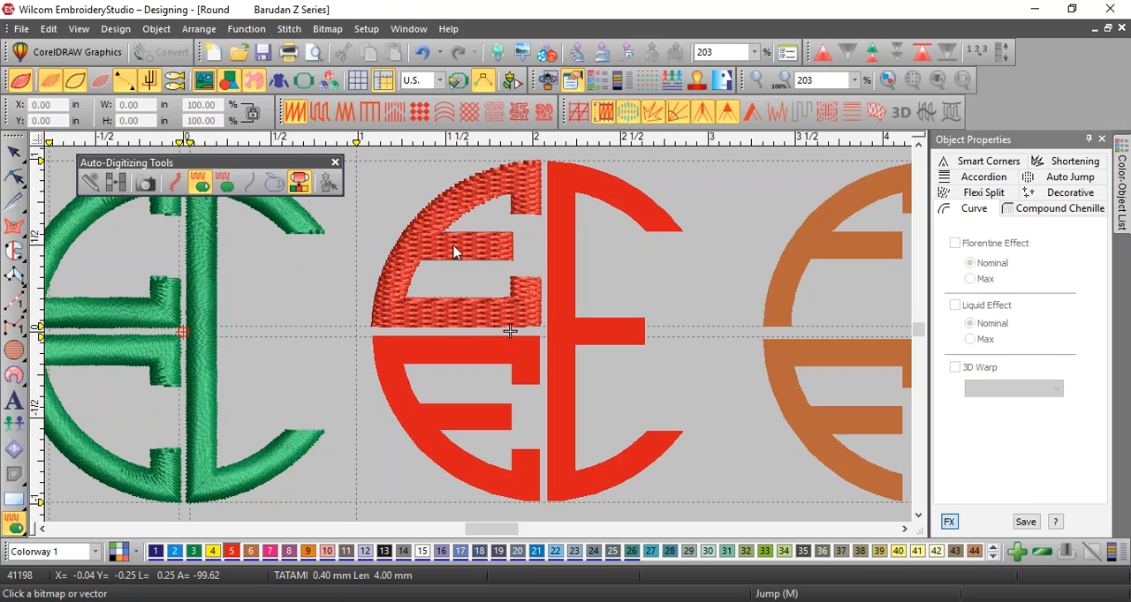
- Select the red logo's digitized top and convert its right half into satin stitching
{"action": "left_click", "coordinate": [456, 256]}
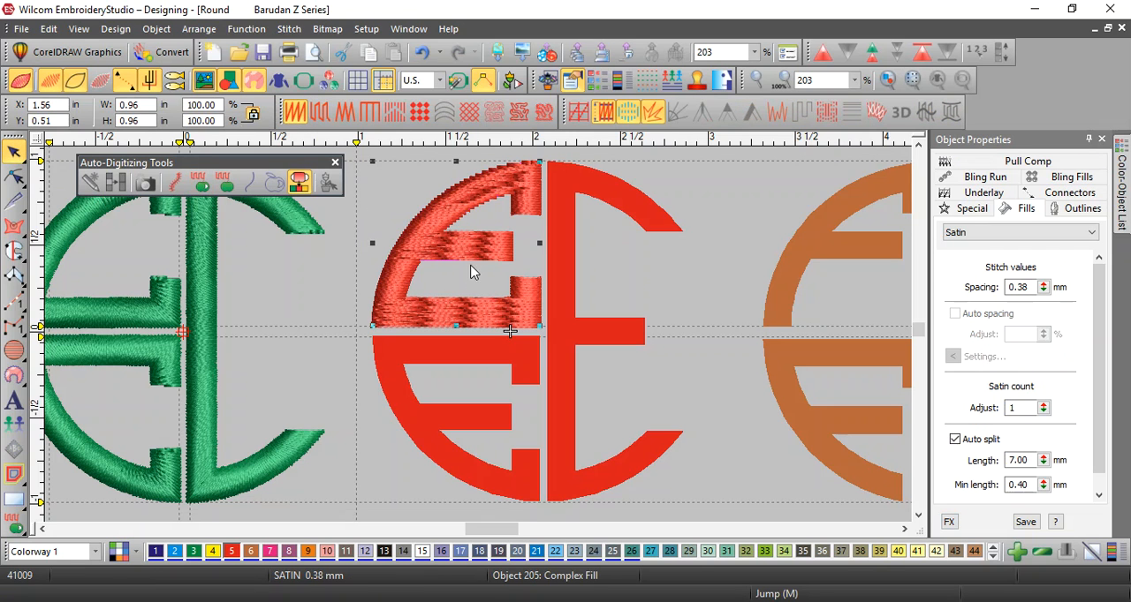
{"action": "mouse_move", "coordinate": [470, 263]}
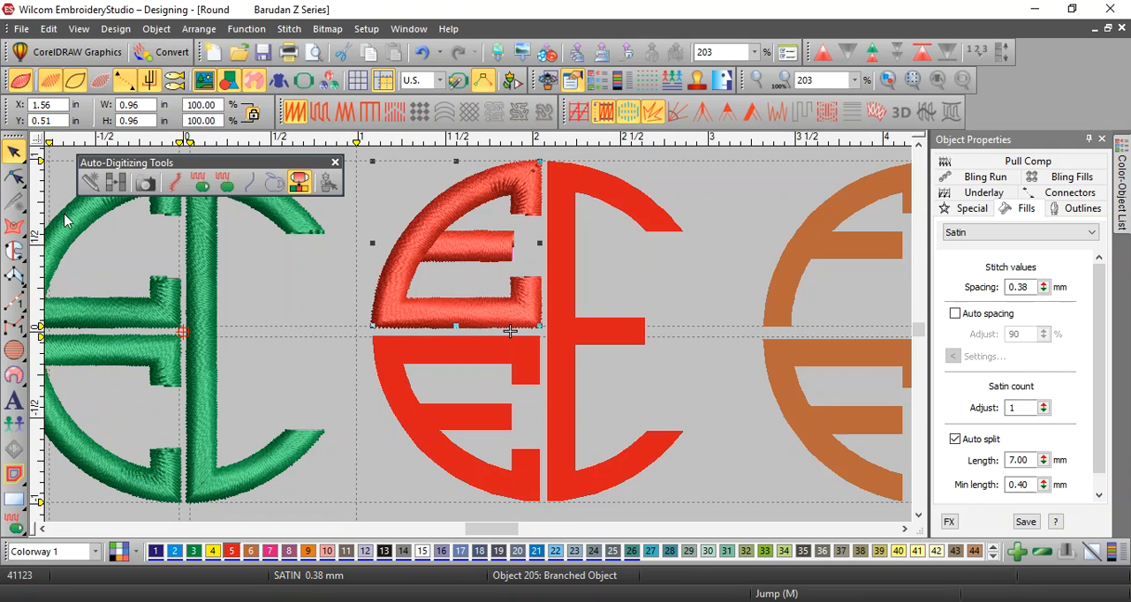
{"action": "mouse_move", "coordinate": [473, 327]}
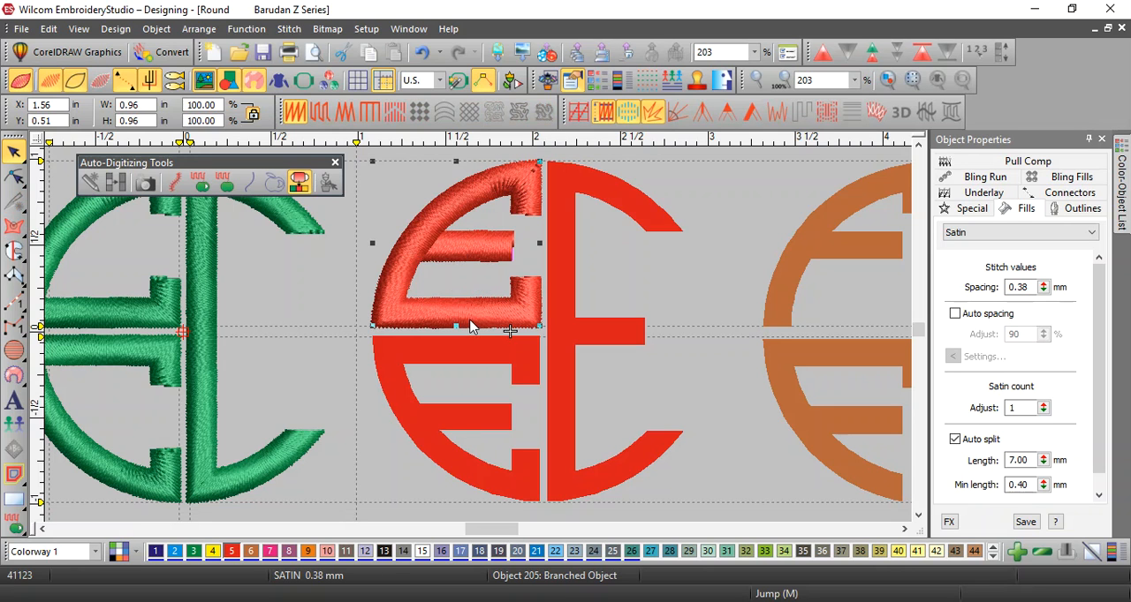
{"action": "mouse_move", "coordinate": [450, 212]}
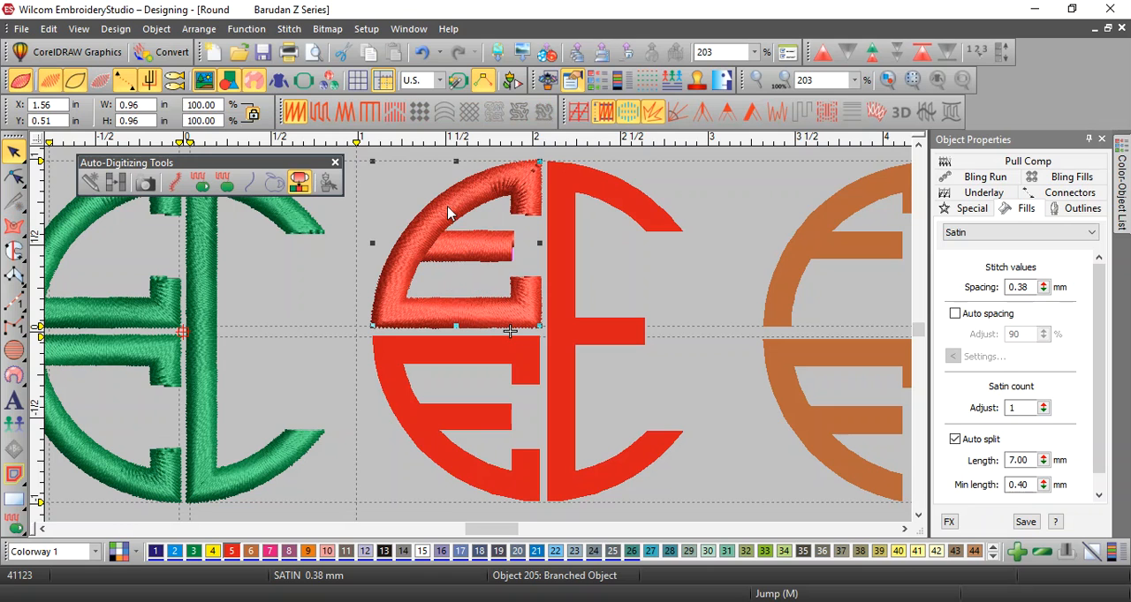
{"action": "mouse_move", "coordinate": [554, 304]}
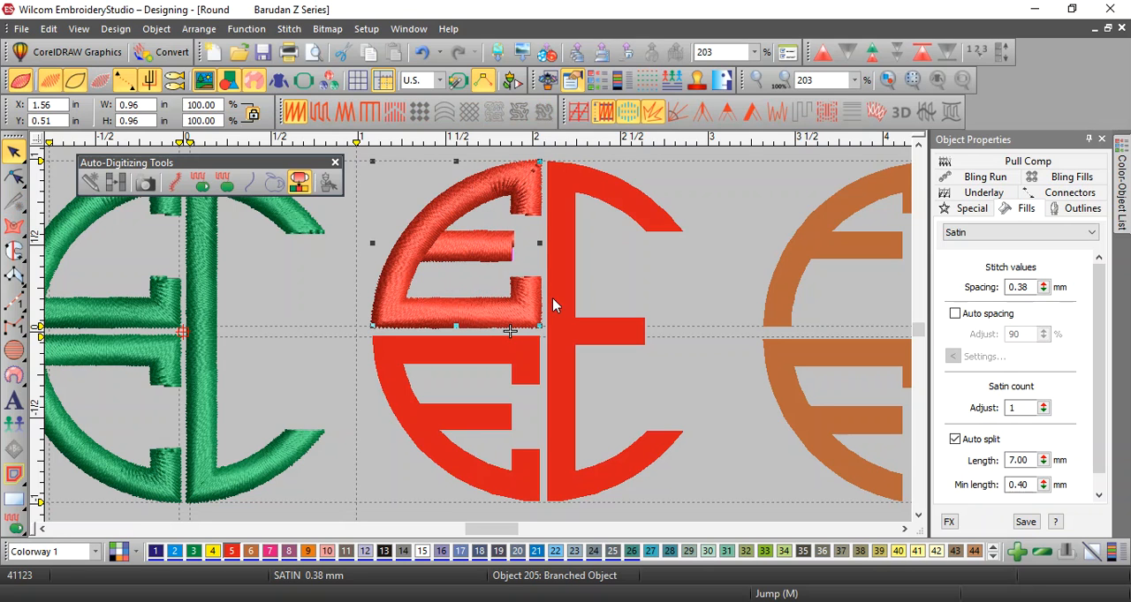
{"action": "mouse_move", "coordinate": [315, 314]}
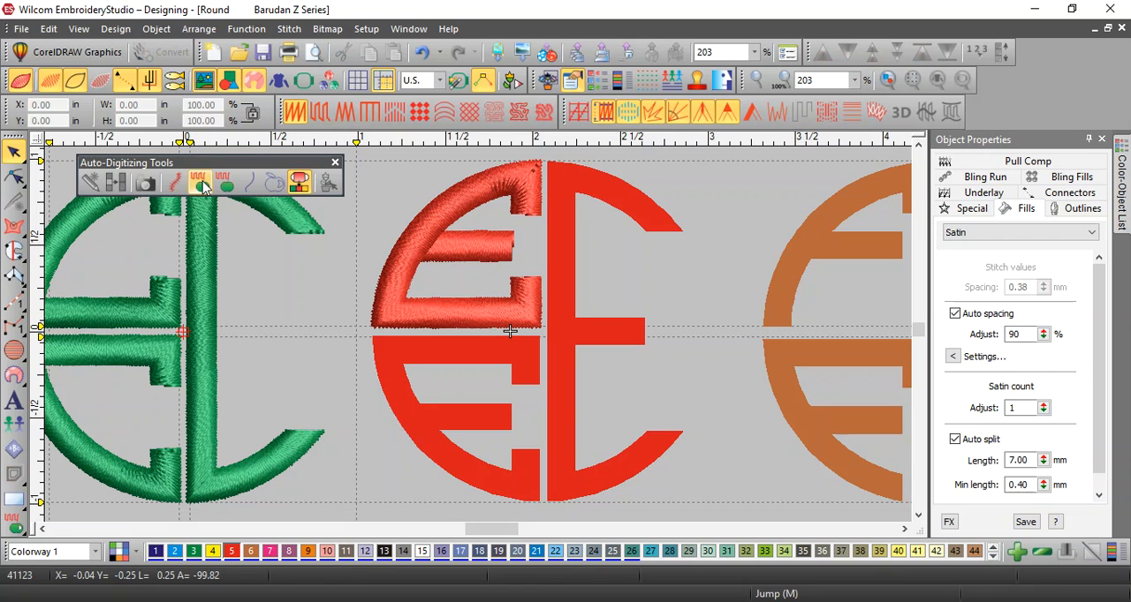
{"action": "left_click", "coordinate": [199, 183]}
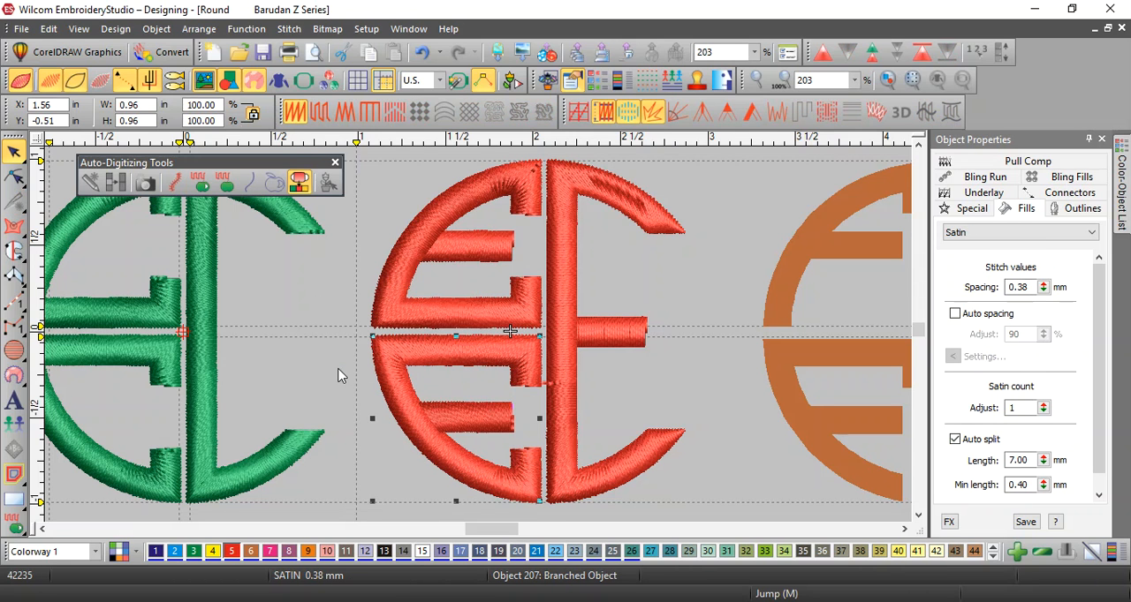
{"action": "mouse_move", "coordinate": [615, 197]}
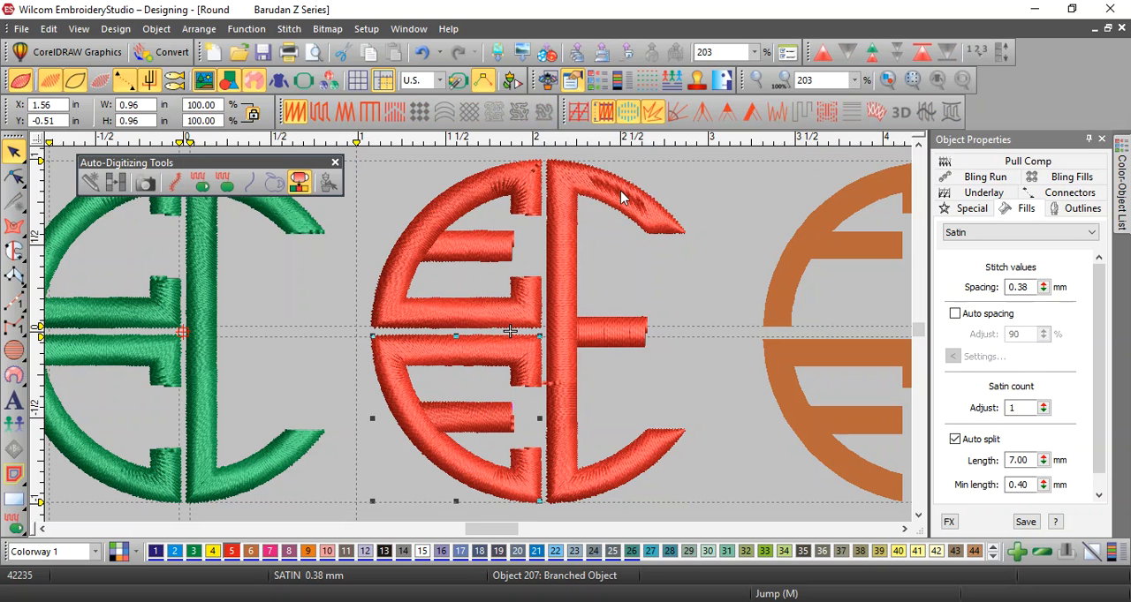
- Break the red logo's branched satin object apart into separate embroidery objects
{"action": "right_click", "coordinate": [622, 196]}
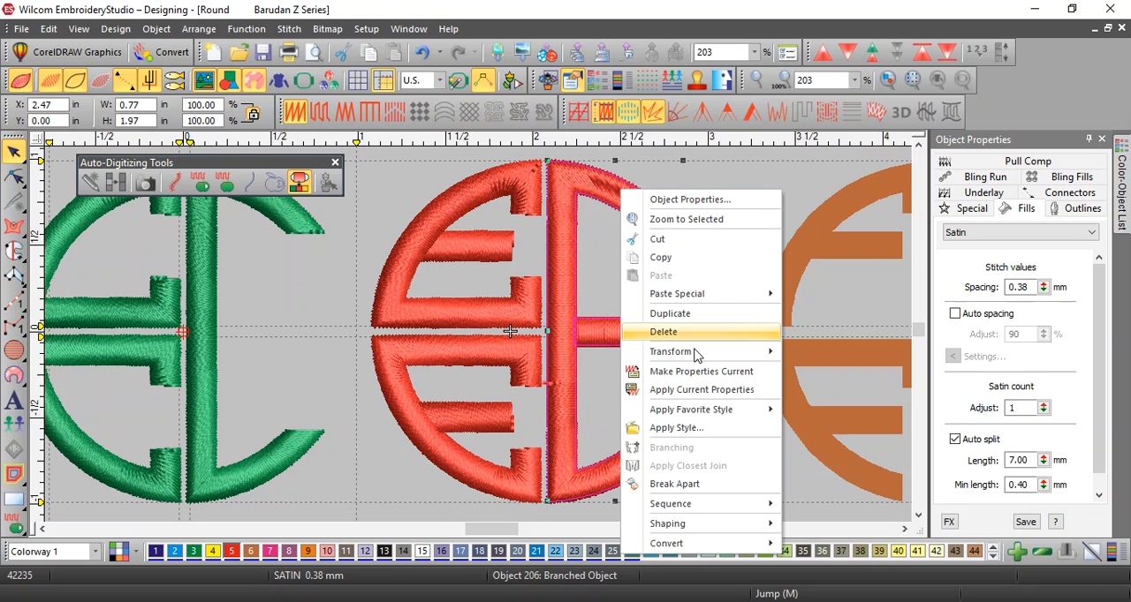
{"action": "mouse_move", "coordinate": [698, 484]}
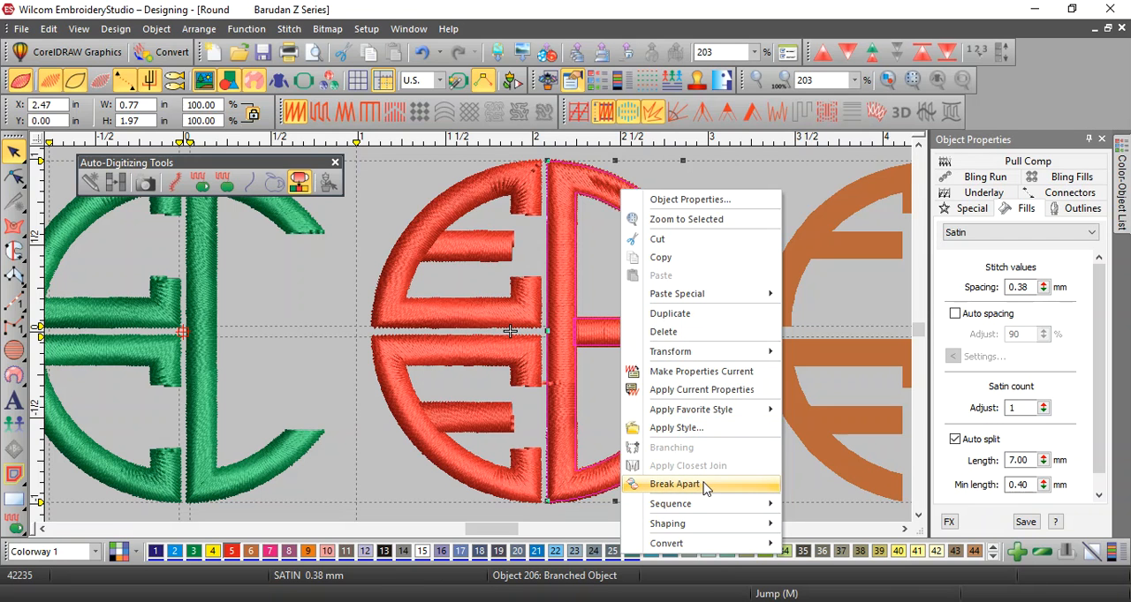
{"action": "left_click", "coordinate": [674, 484]}
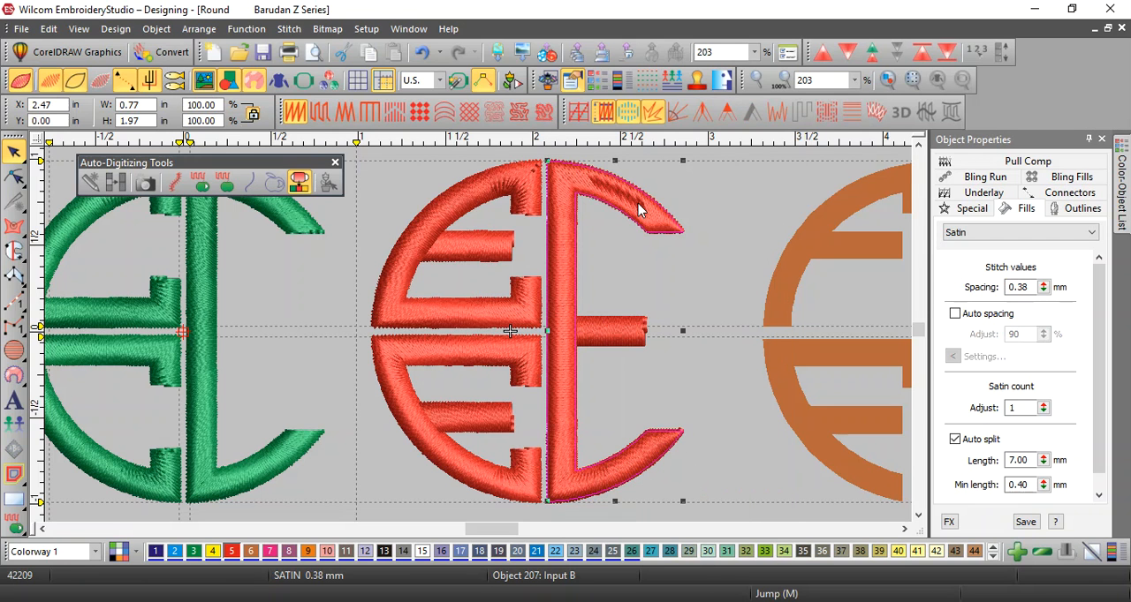
{"action": "right_click", "coordinate": [640, 211]}
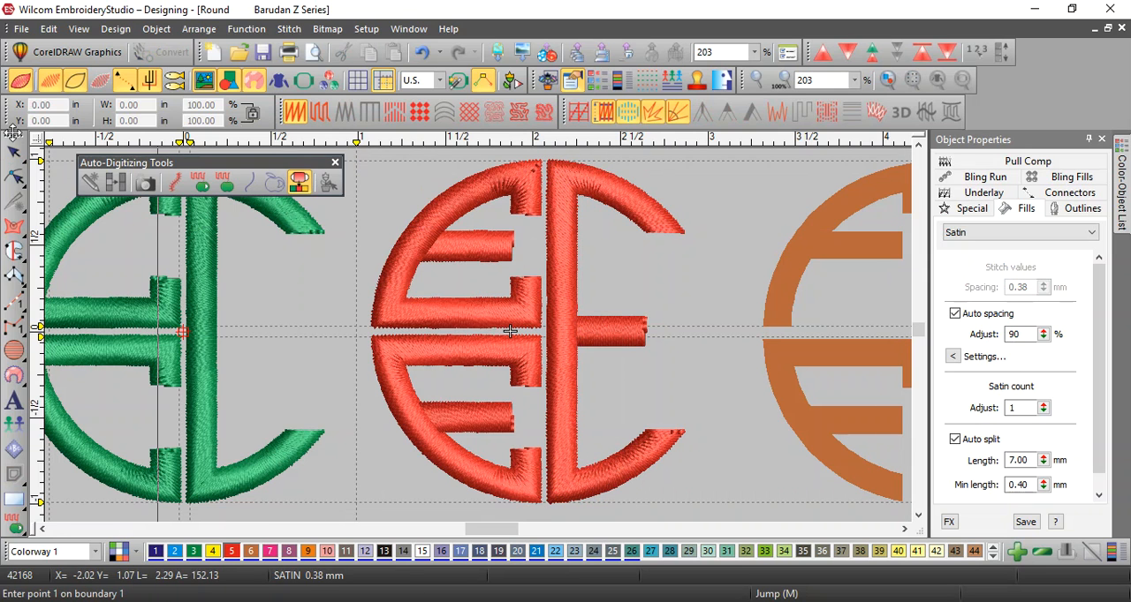
{"action": "left_click", "coordinate": [609, 330]}
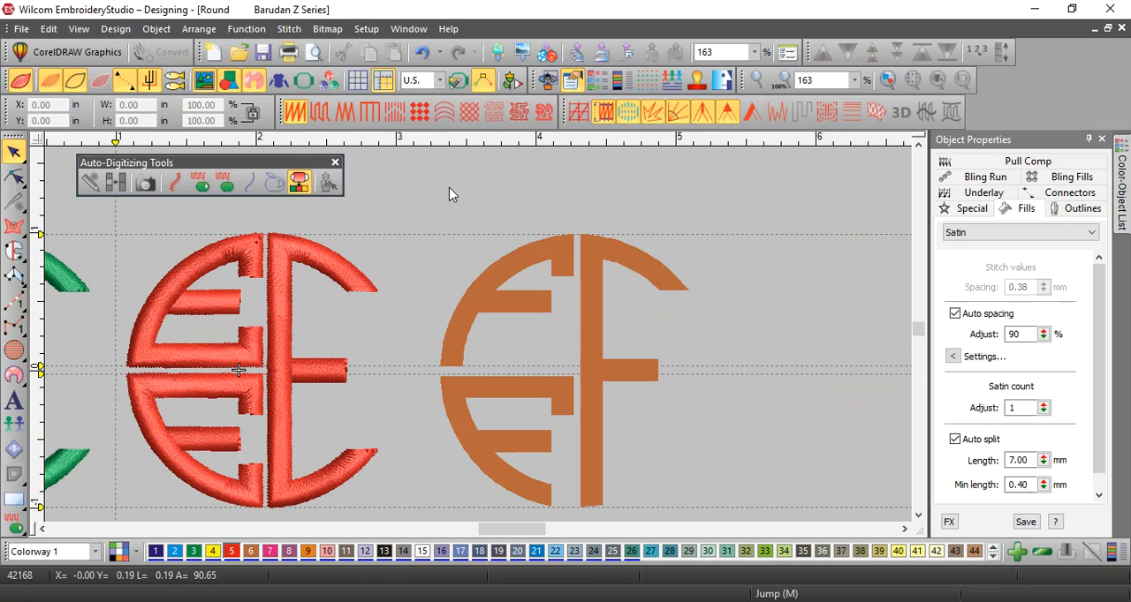
{"action": "mouse_move", "coordinate": [515, 307]}
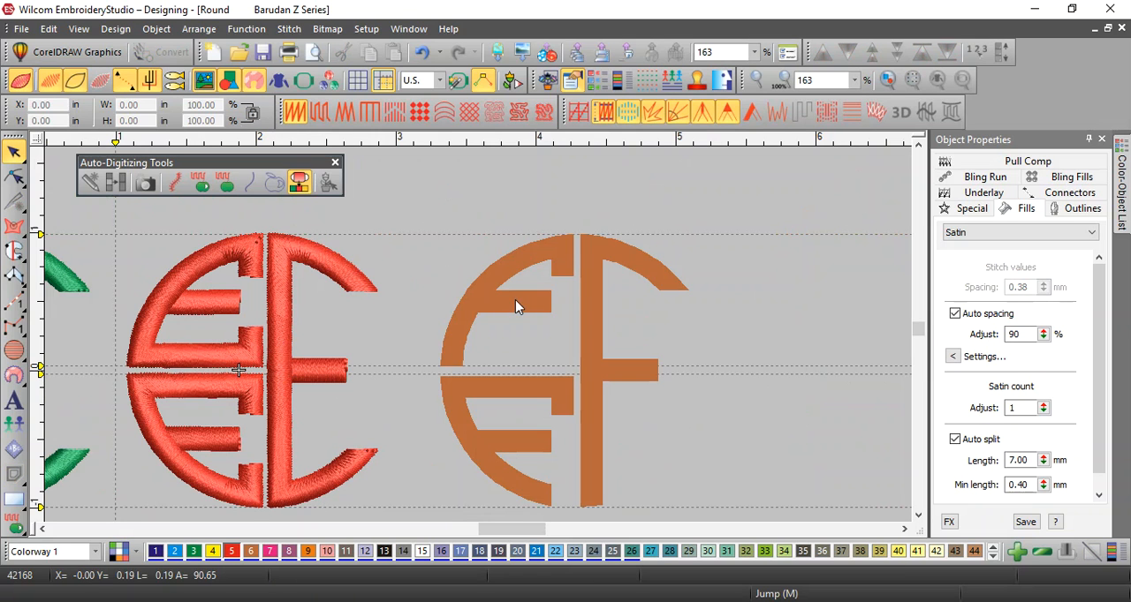
{"action": "mouse_move", "coordinate": [424, 368]}
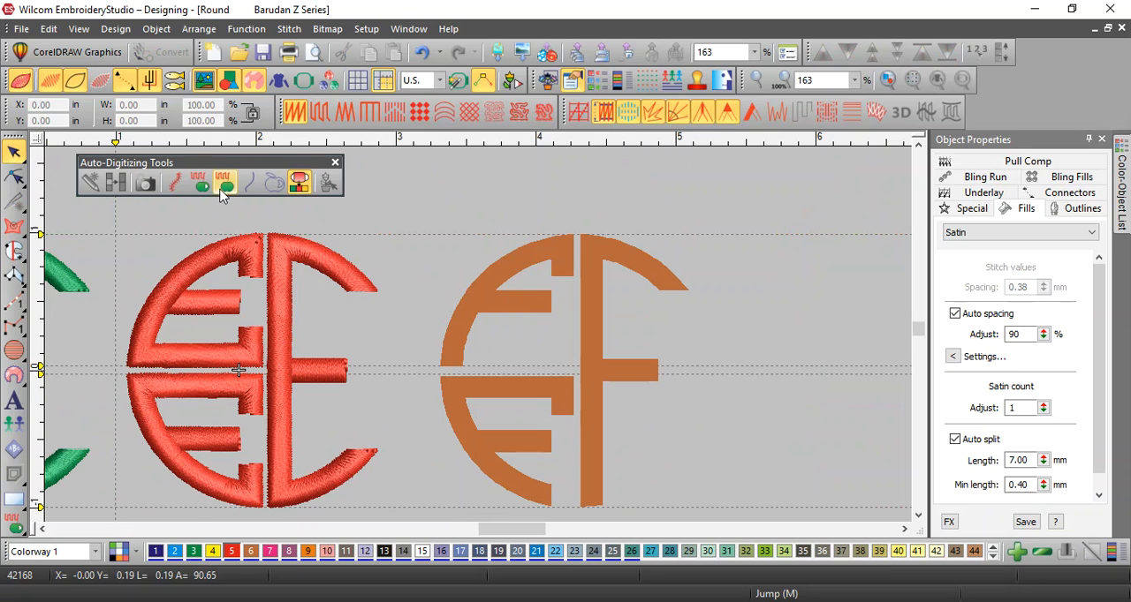
- Apply an auto-digitized fill to the orange logo's upper curve, then close the design
{"action": "left_click", "coordinate": [201, 184]}
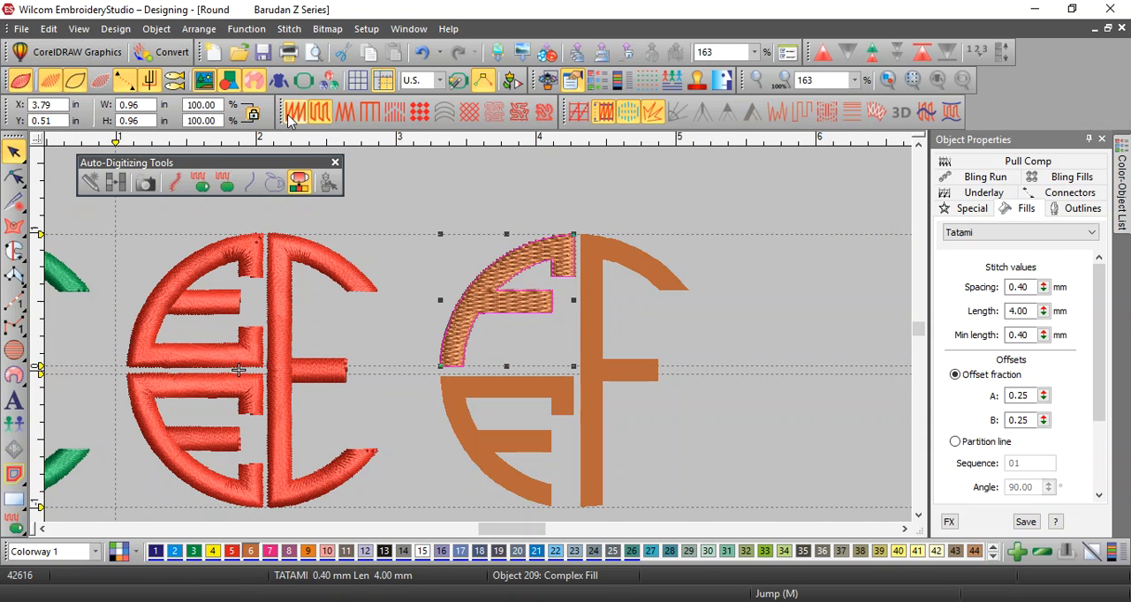
{"action": "left_click", "coordinate": [304, 110]}
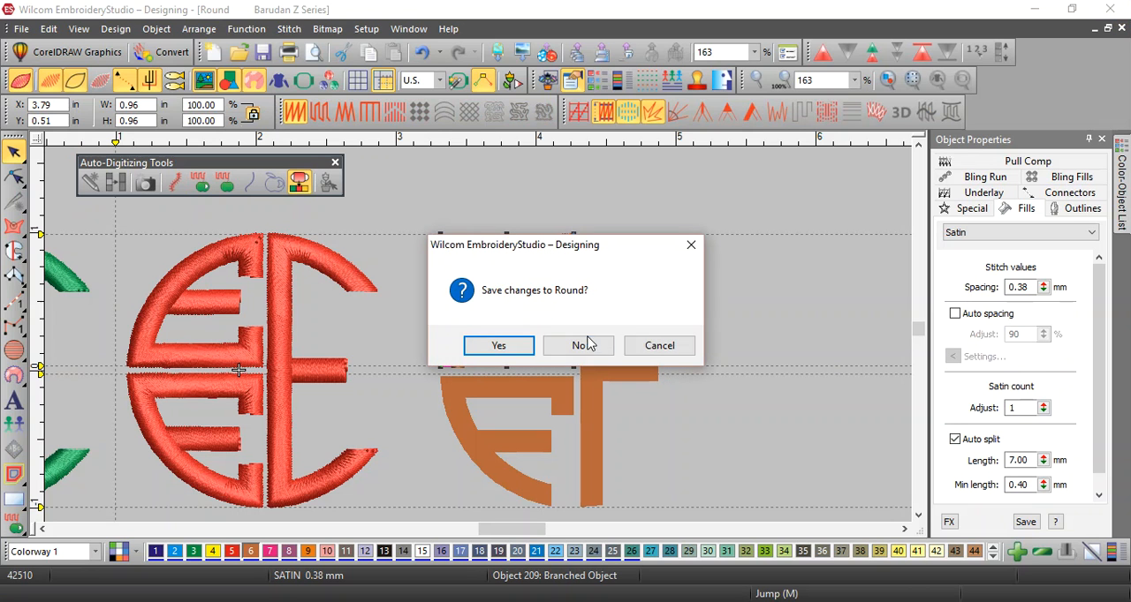
- Answer No to saving Round, leaving the empty new design Design1
{"action": "left_click", "coordinate": [577, 346]}
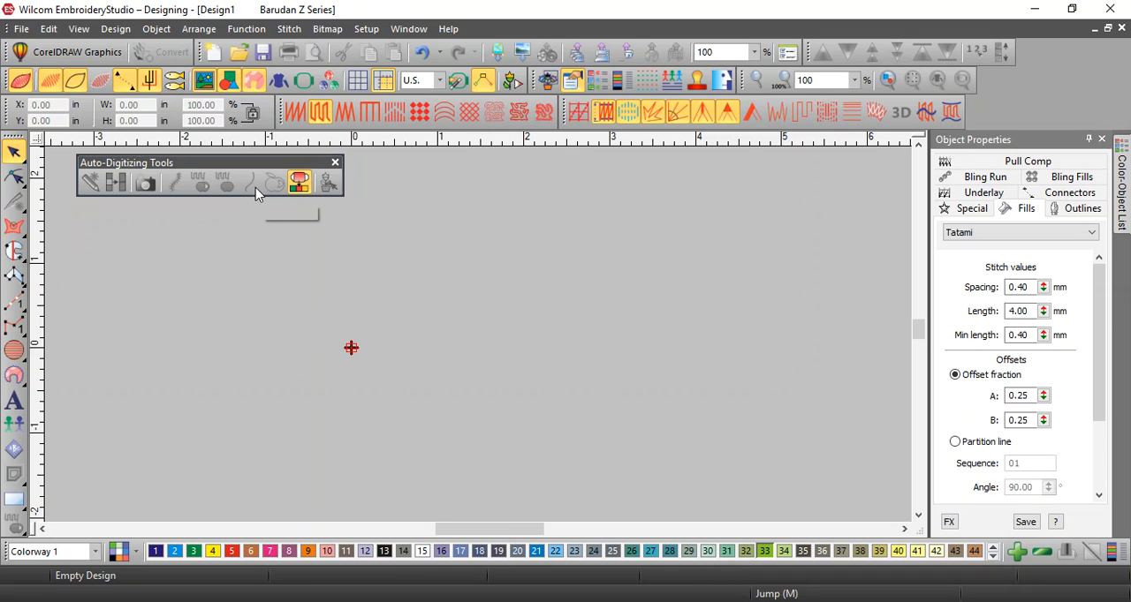
{"action": "mouse_move", "coordinate": [251, 184]}
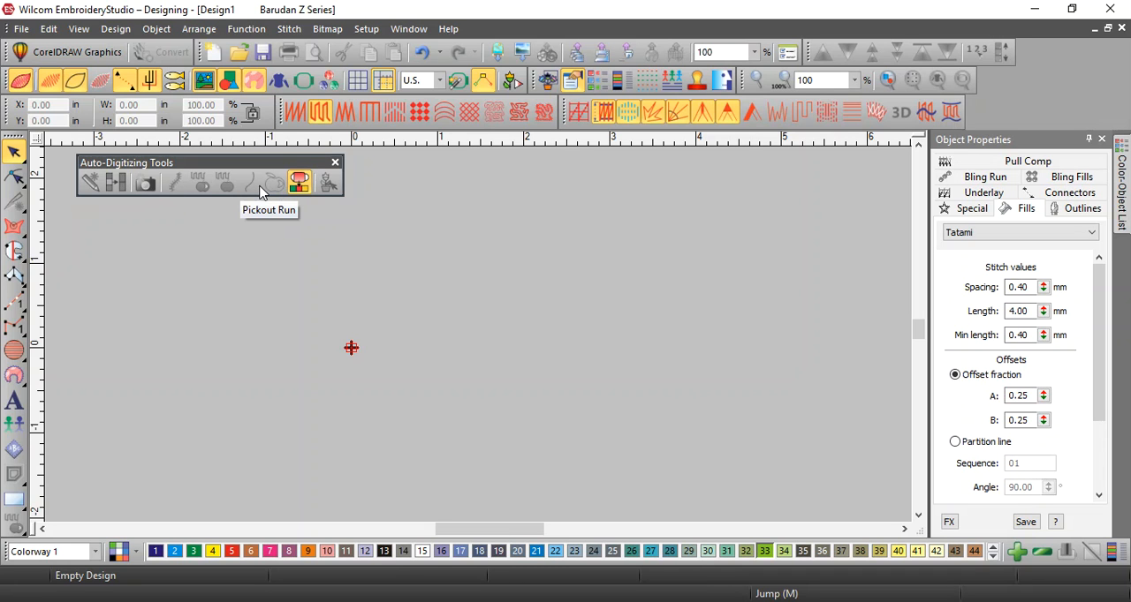
{"action": "mouse_move", "coordinate": [150, 279]}
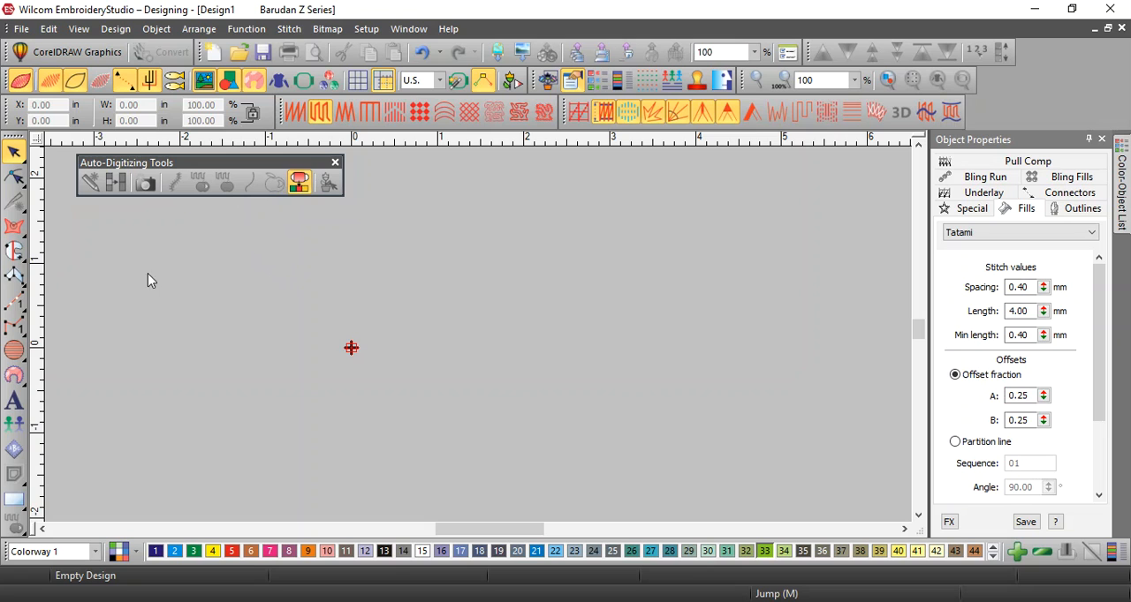
{"action": "mouse_move", "coordinate": [102, 56]}
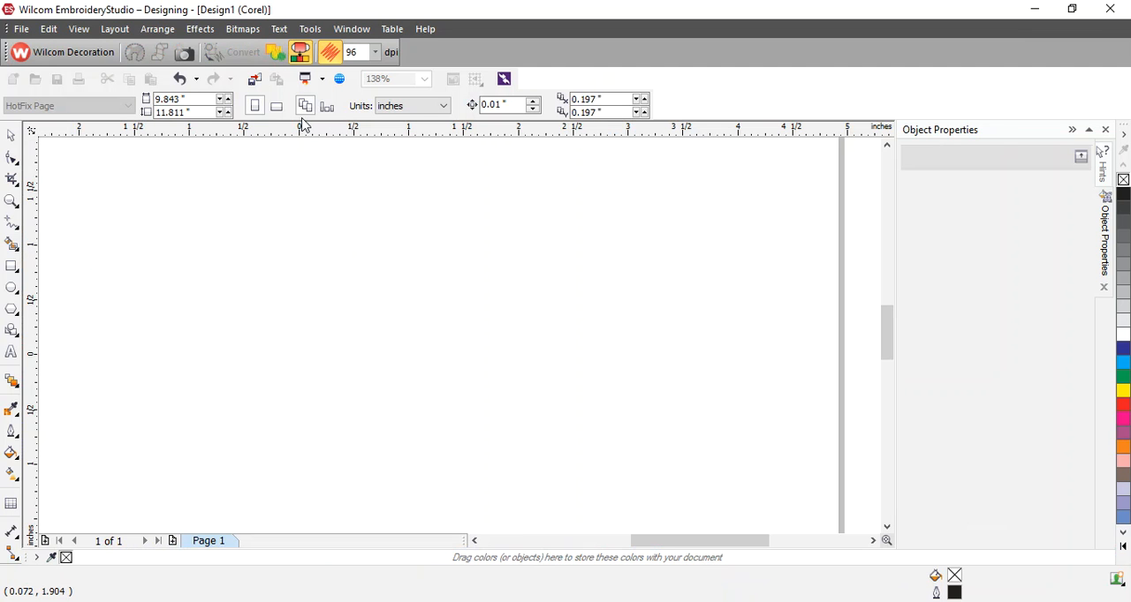
- Import Festival Logo.jpg from Desktop > ES Training > In Class Files > Logos
{"action": "left_click", "coordinate": [255, 78]}
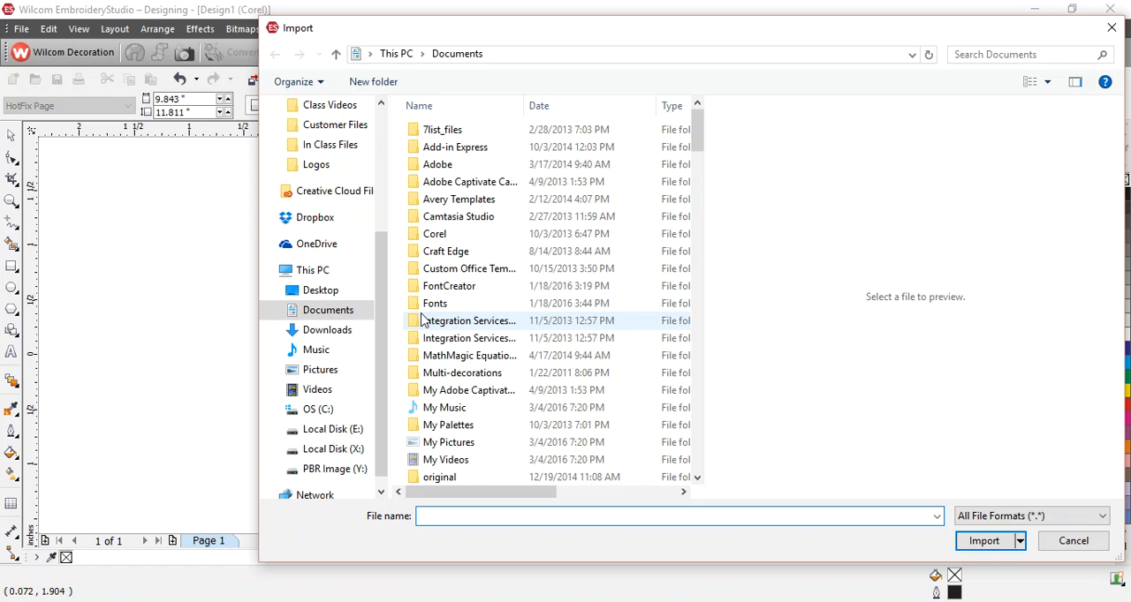
{"action": "left_click", "coordinate": [320, 290]}
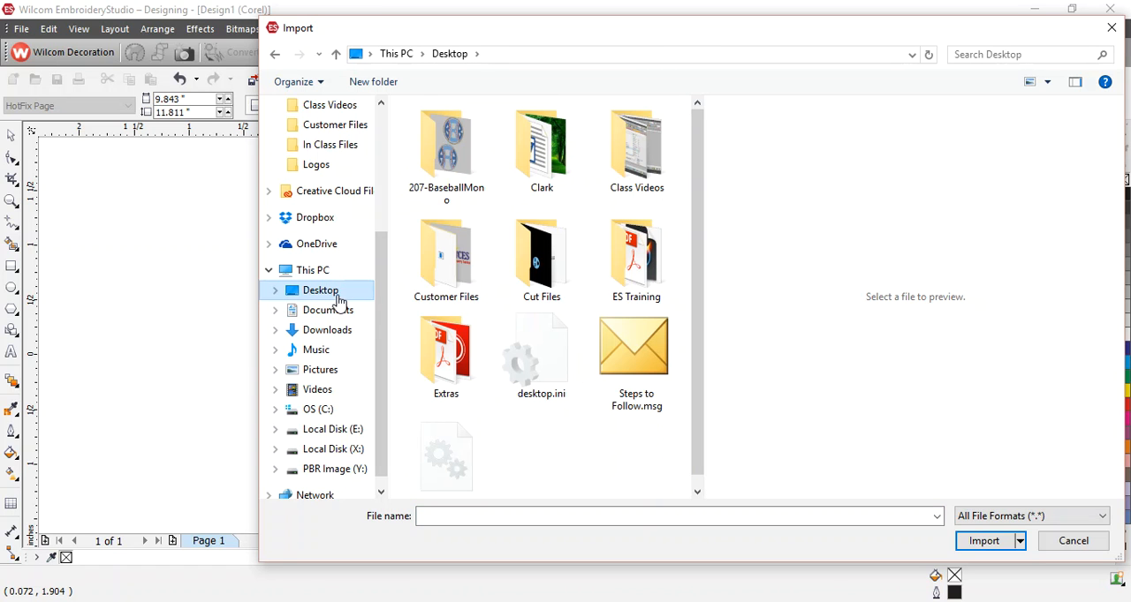
{"action": "double_click", "coordinate": [636, 256]}
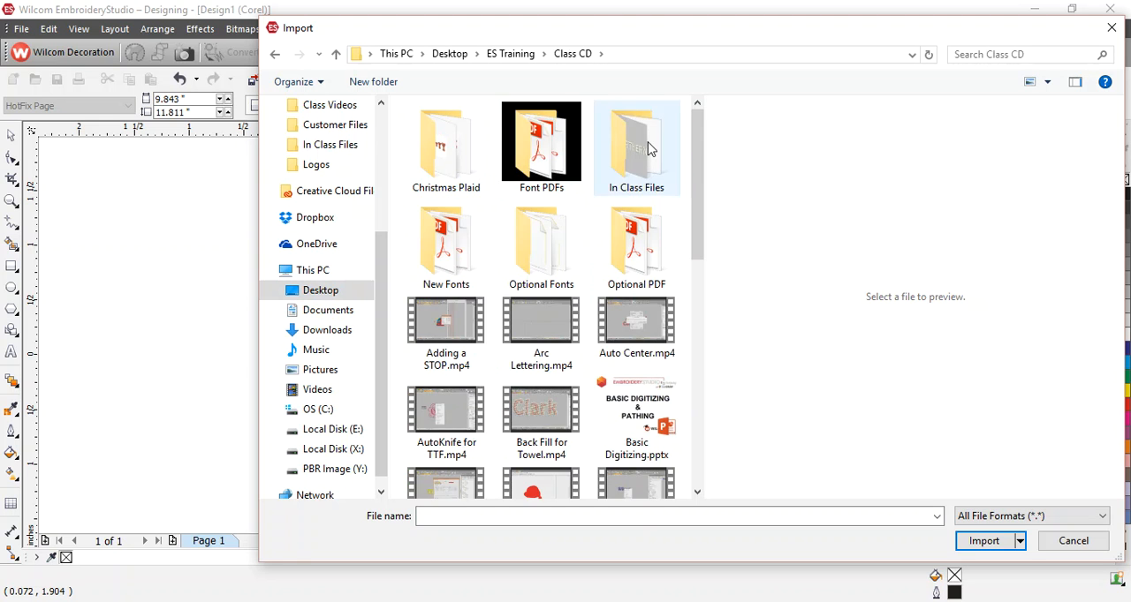
{"action": "double_click", "coordinate": [636, 145]}
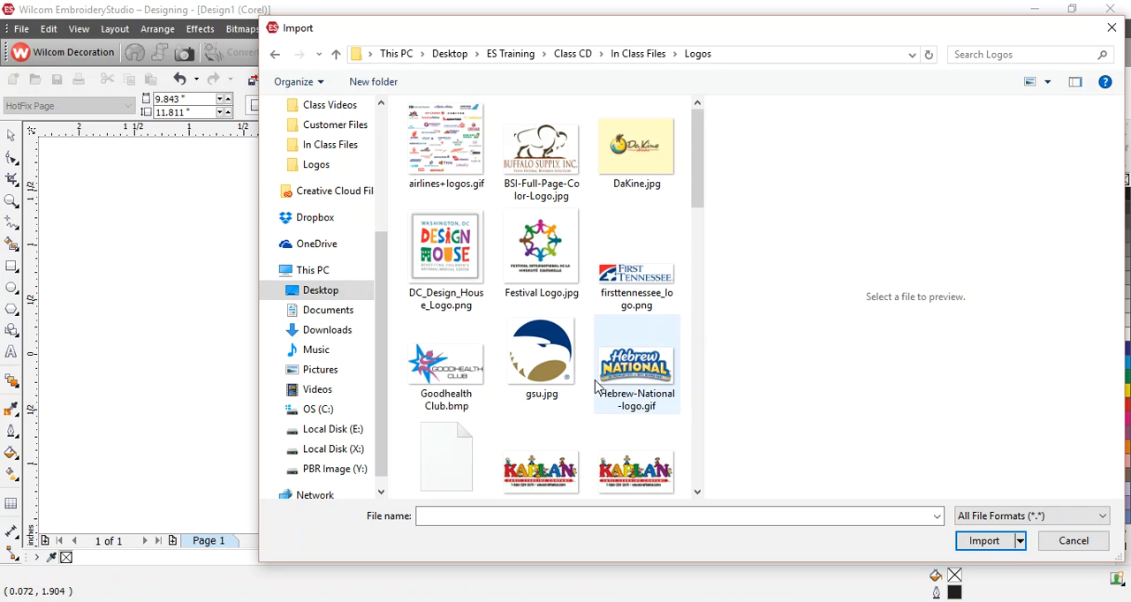
{"action": "mouse_move", "coordinate": [615, 446]}
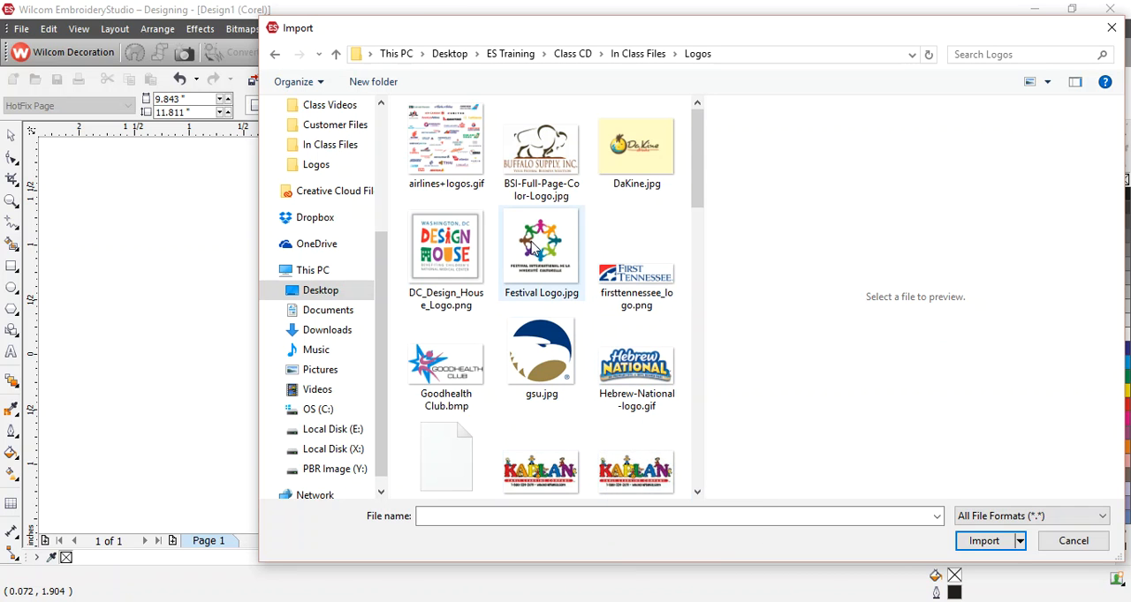
{"action": "left_click", "coordinate": [982, 541]}
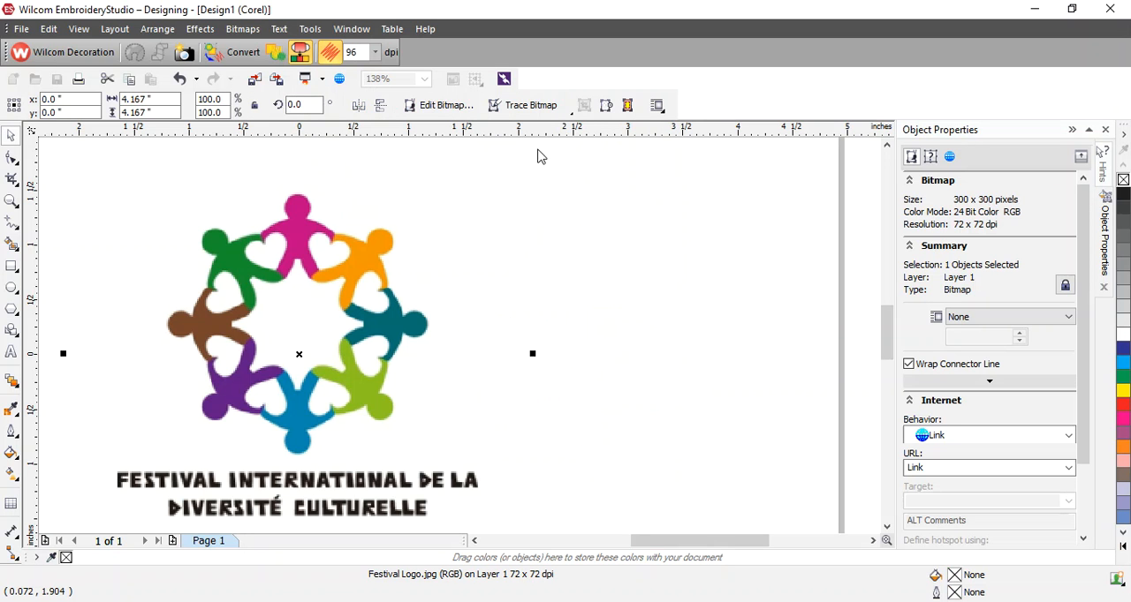
{"action": "mouse_move", "coordinate": [244, 53]}
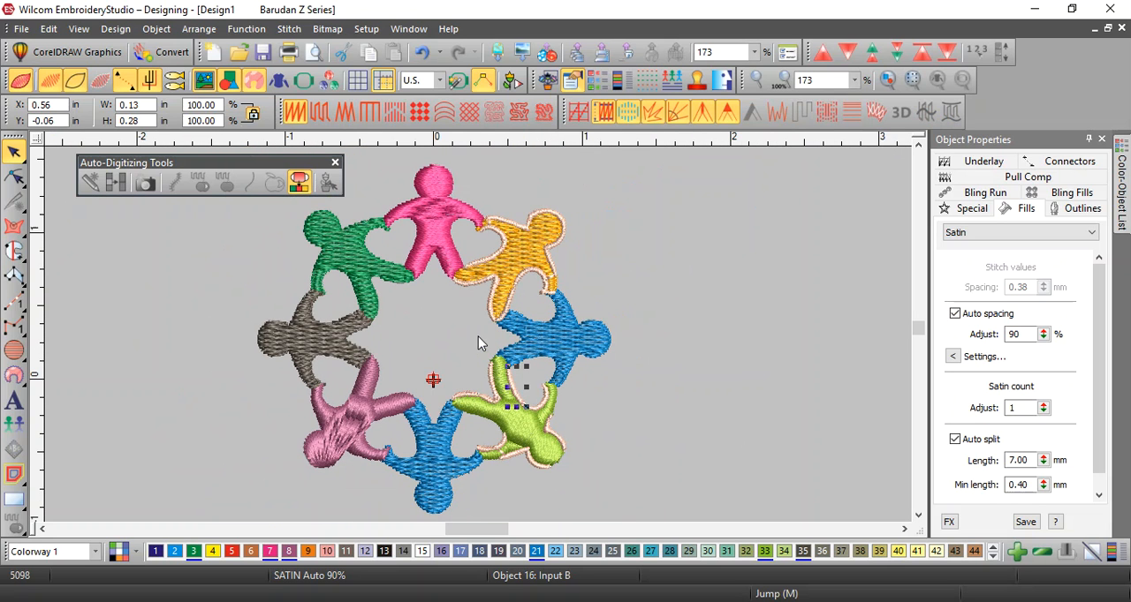
{"action": "mouse_move", "coordinate": [530, 251]}
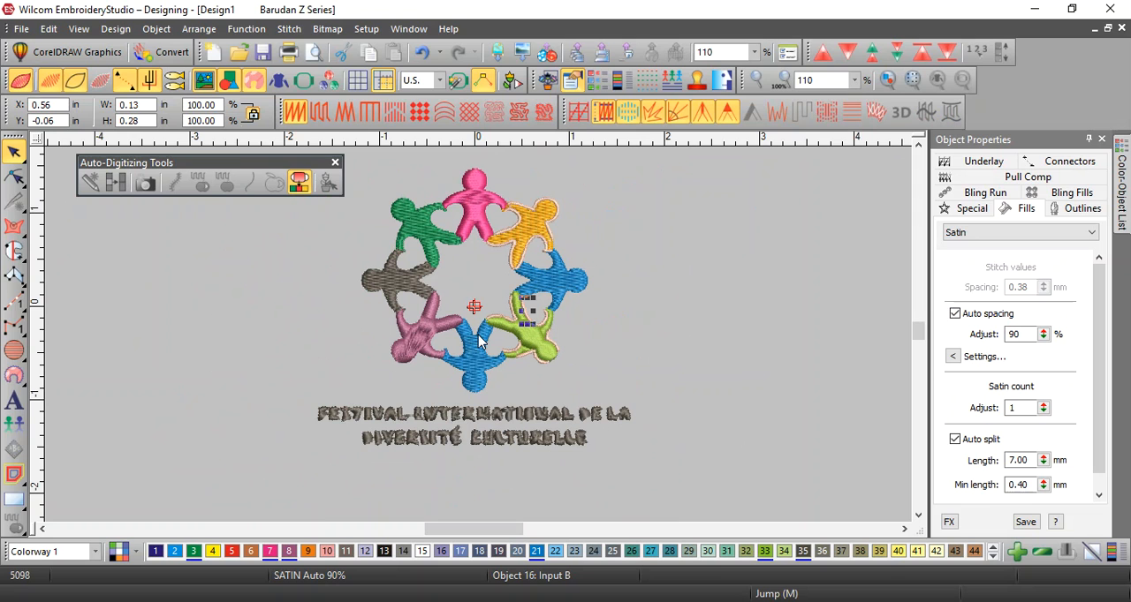
{"action": "mouse_move", "coordinate": [431, 230]}
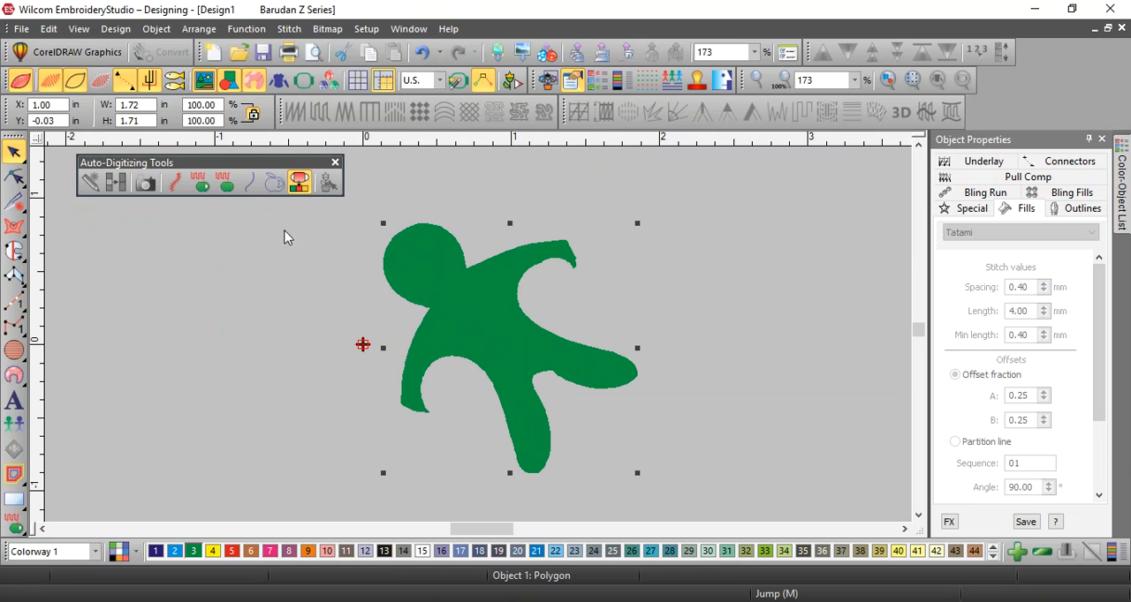
{"action": "mouse_move", "coordinate": [274, 180]}
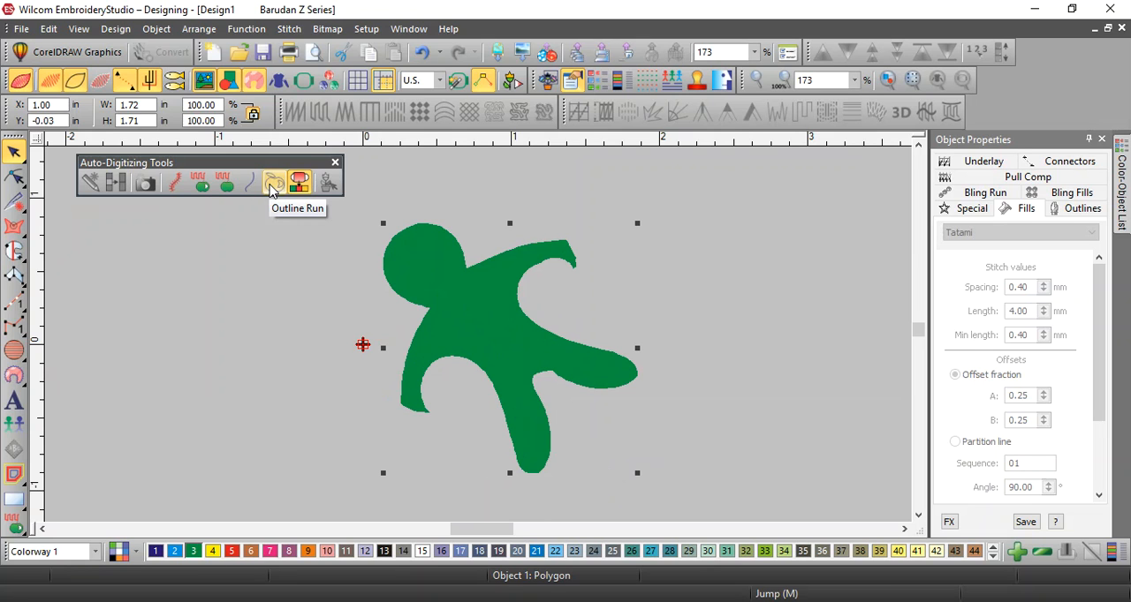
{"action": "mouse_move", "coordinate": [273, 184]}
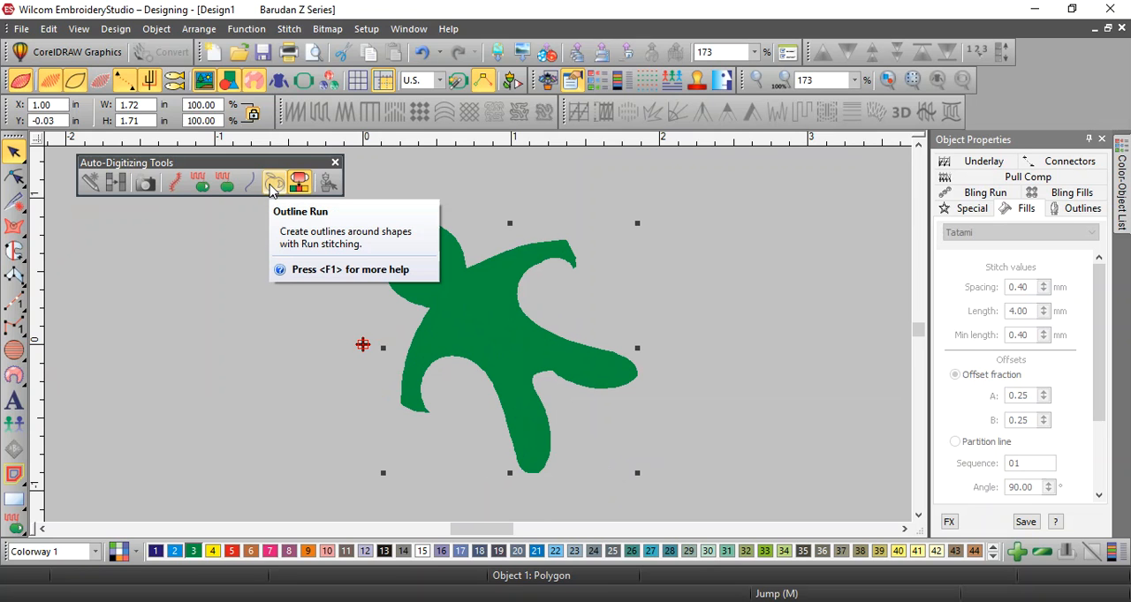
- Activate the run-stitch outline auto-digitizing tool over the green figure
{"action": "left_click", "coordinate": [274, 180]}
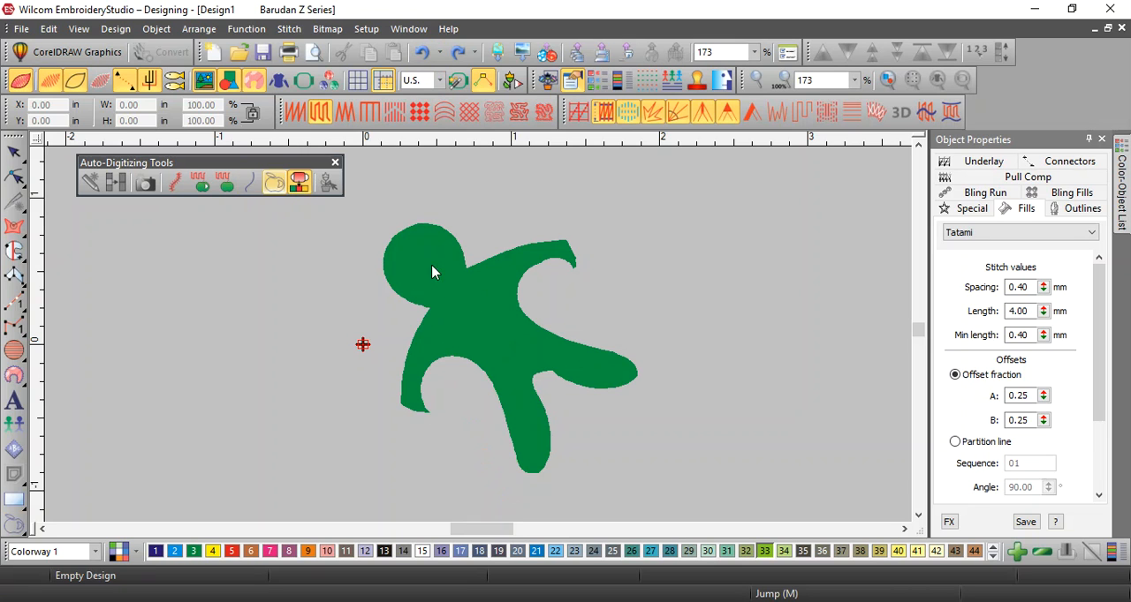
- Try stitch runs inside the green figure, then delete the figure from the design
{"action": "left_click", "coordinate": [249, 184]}
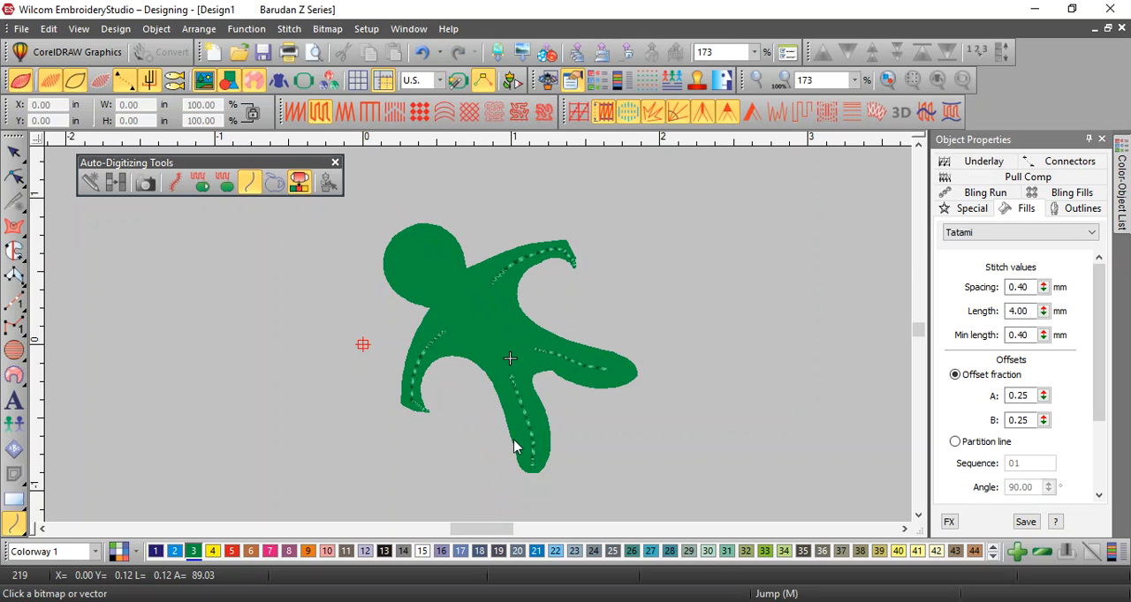
{"action": "mouse_move", "coordinate": [410, 63]}
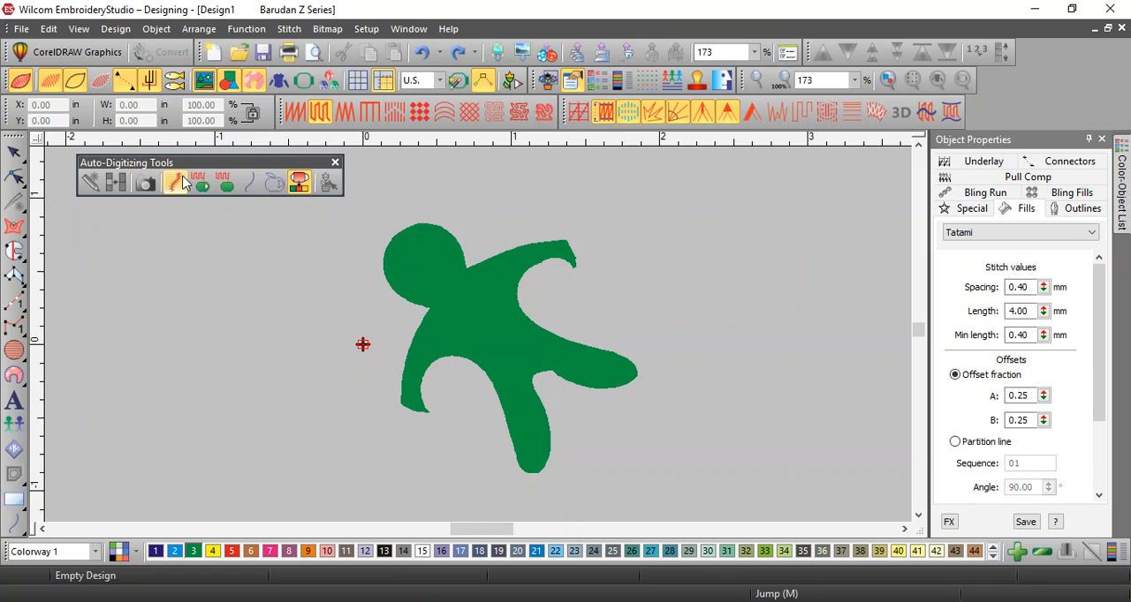
{"action": "mouse_move", "coordinate": [300, 184]}
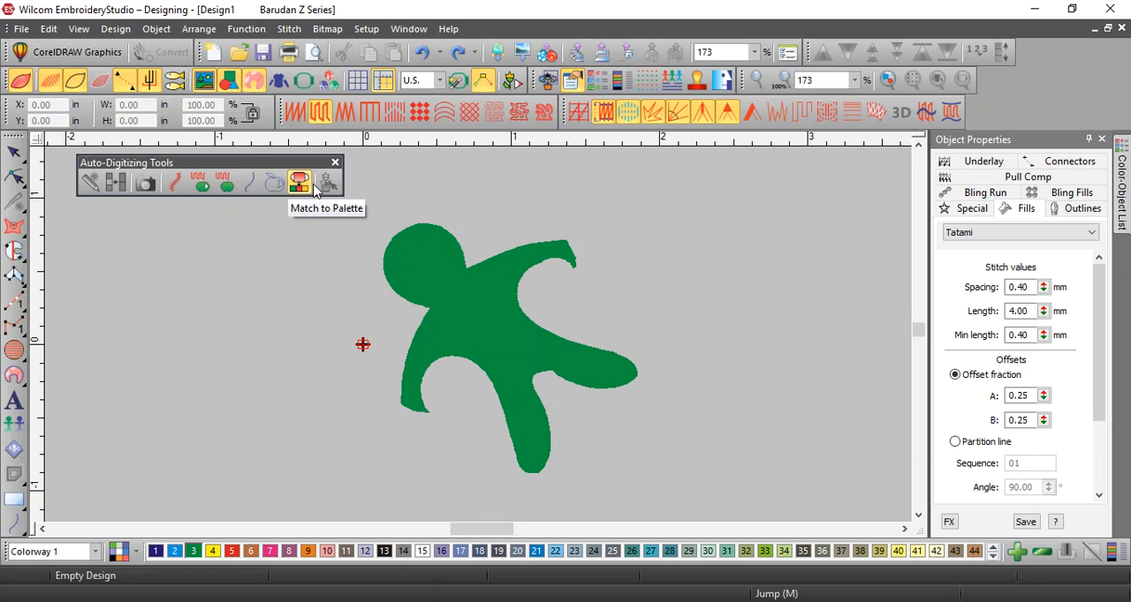
{"action": "mouse_move", "coordinate": [325, 182]}
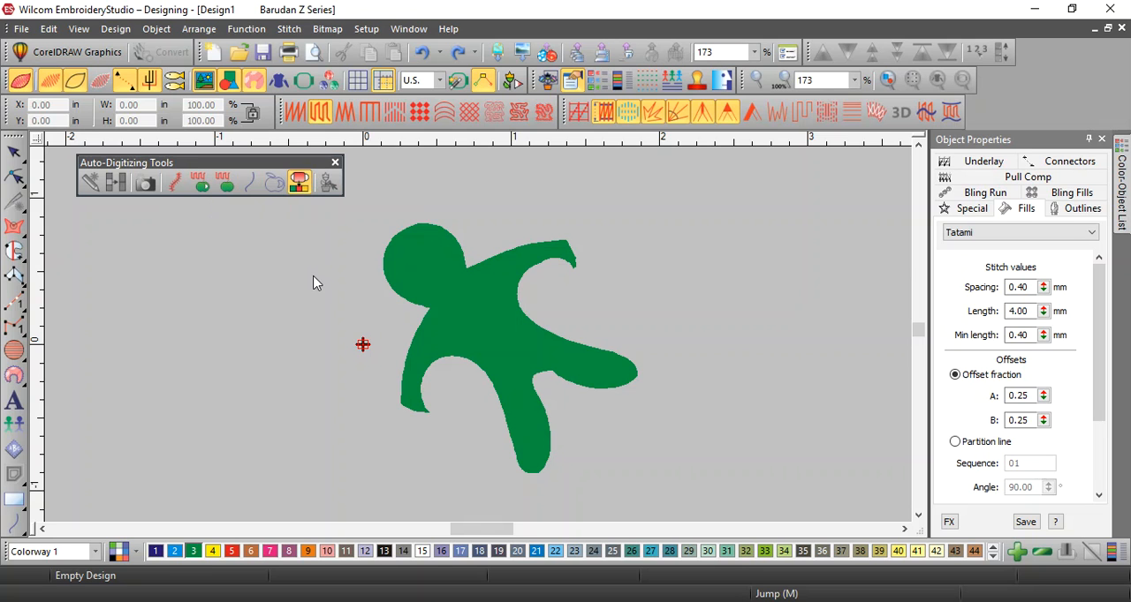
{"action": "left_click", "coordinate": [495, 318]}
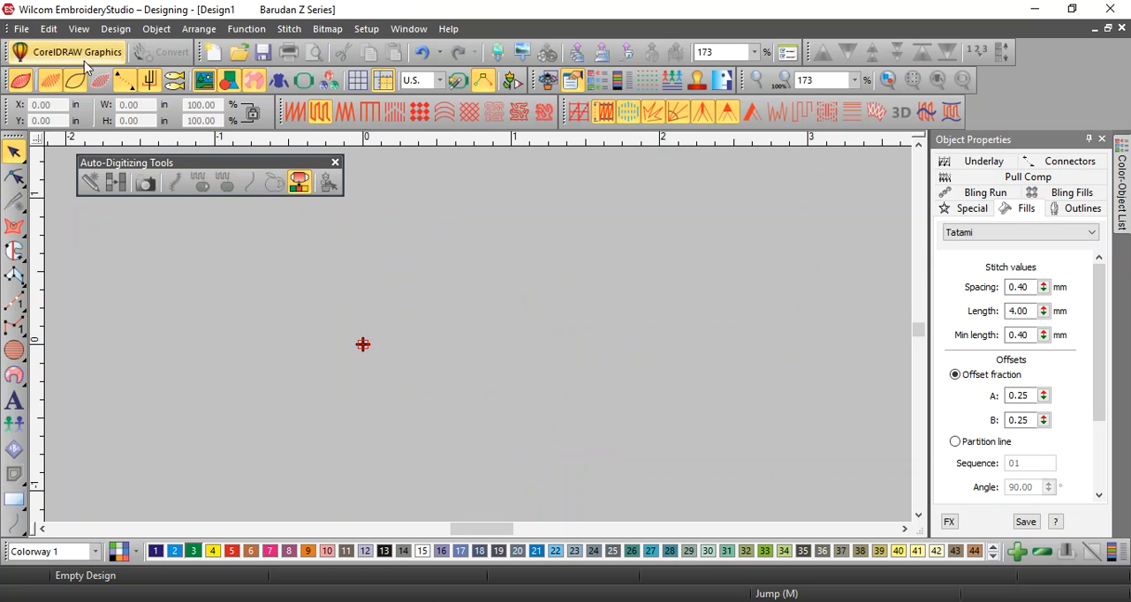
- Switch to CorelDRAW Graphics mode to re-import the Festival logo bitmap
{"action": "left_click", "coordinate": [78, 51]}
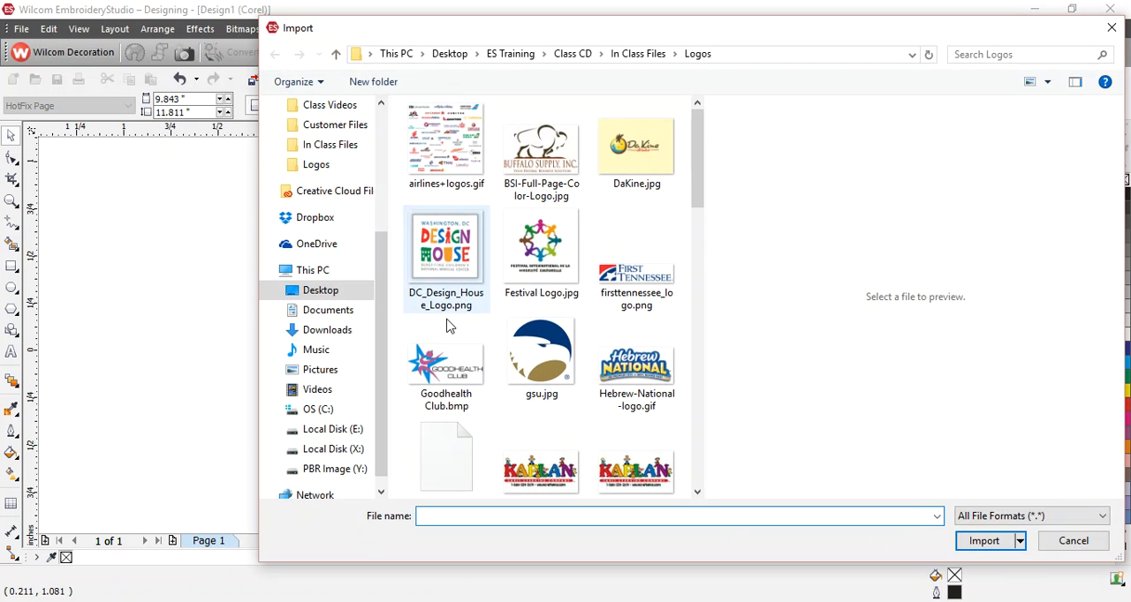
{"action": "scroll", "scroll_direction": "down", "scroll_amount": 3}
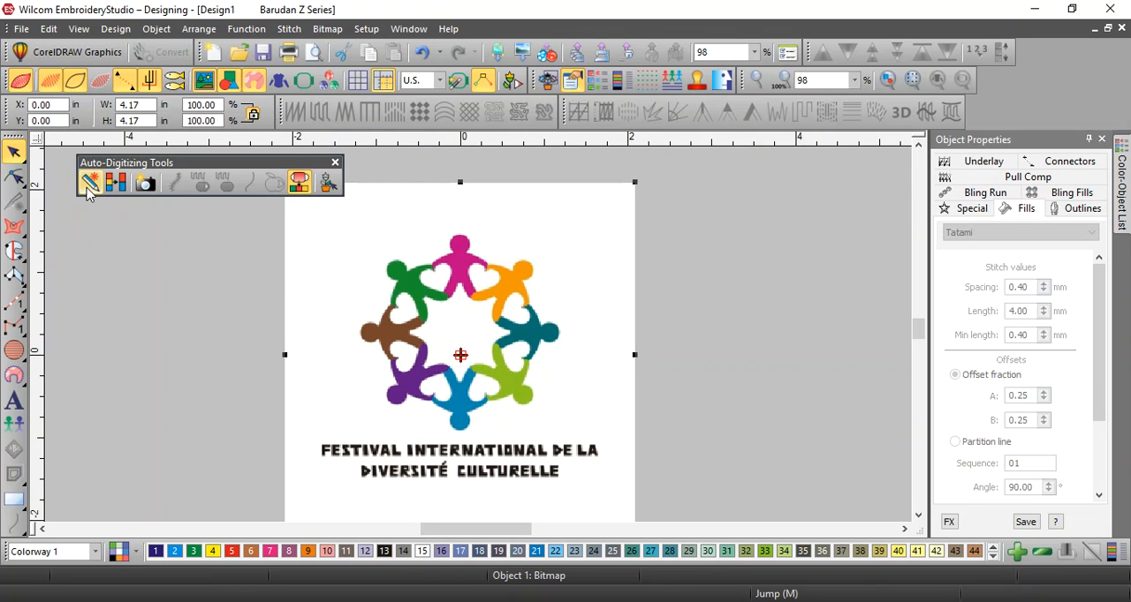
{"action": "mouse_move", "coordinate": [90, 184]}
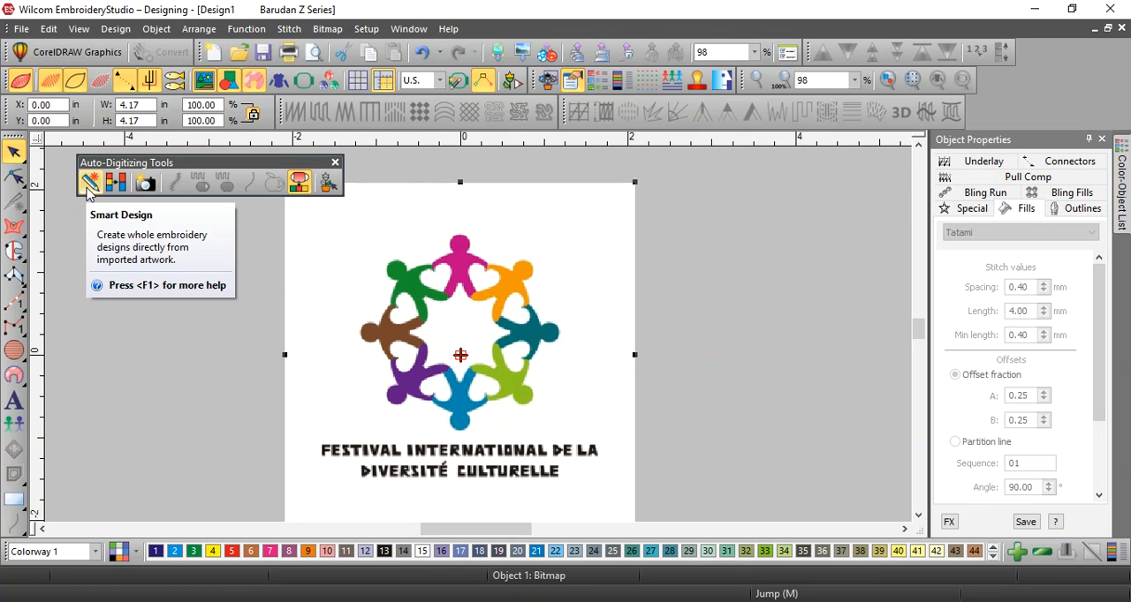
- Run Smart Design on the logo and reduce its colours from 20 to 10 in Bitmap Preparation
{"action": "left_click", "coordinate": [89, 184]}
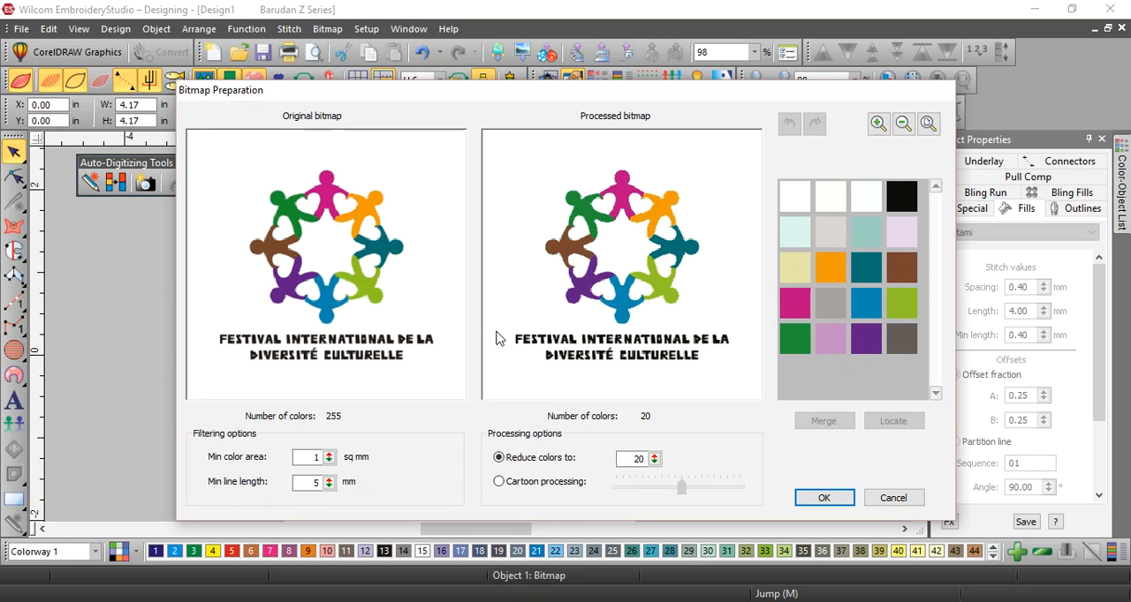
{"action": "mouse_move", "coordinate": [763, 207]}
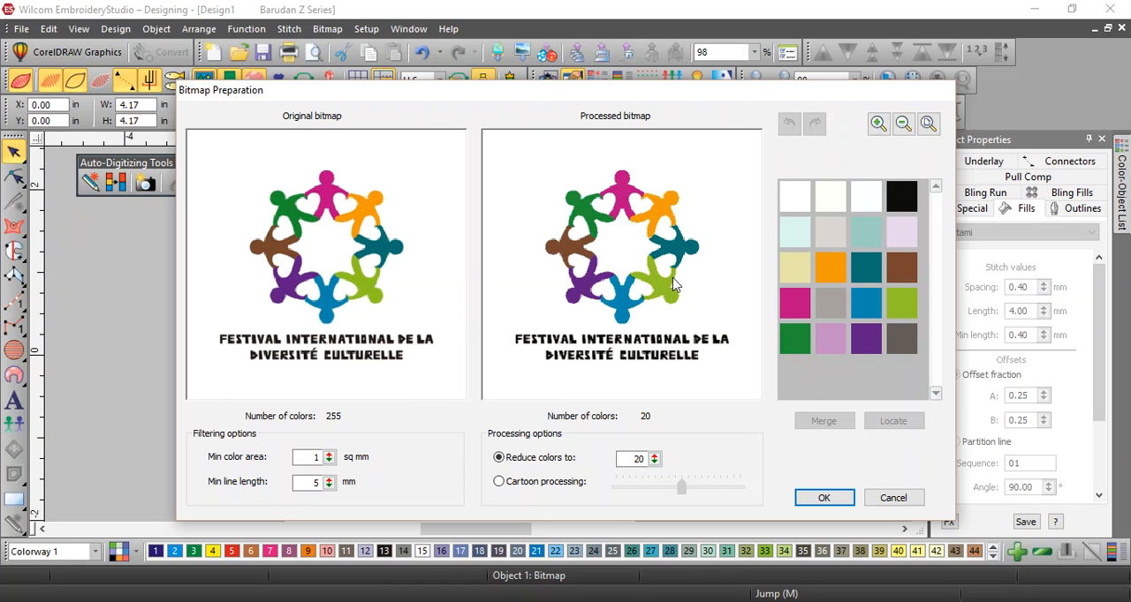
{"action": "mouse_move", "coordinate": [583, 215]}
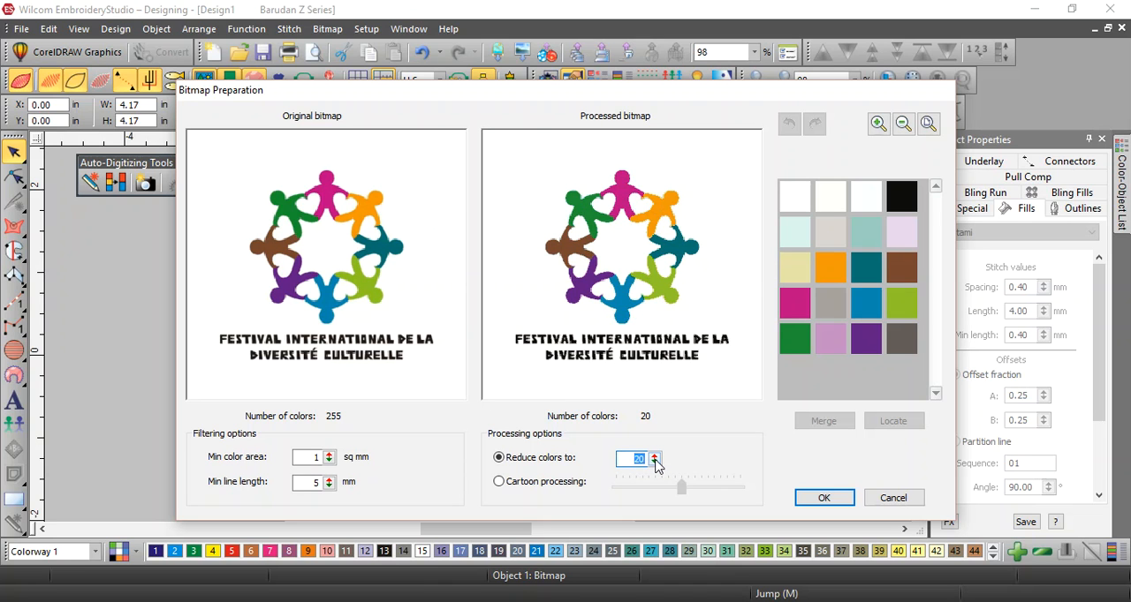
{"action": "left_click", "coordinate": [653, 463]}
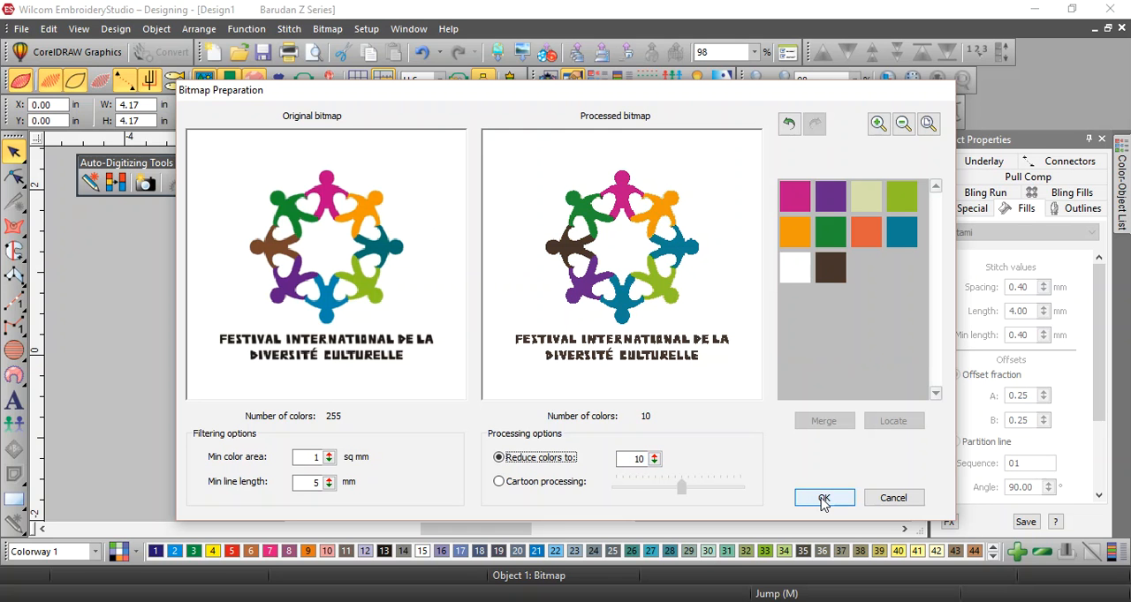
{"action": "left_click", "coordinate": [824, 498]}
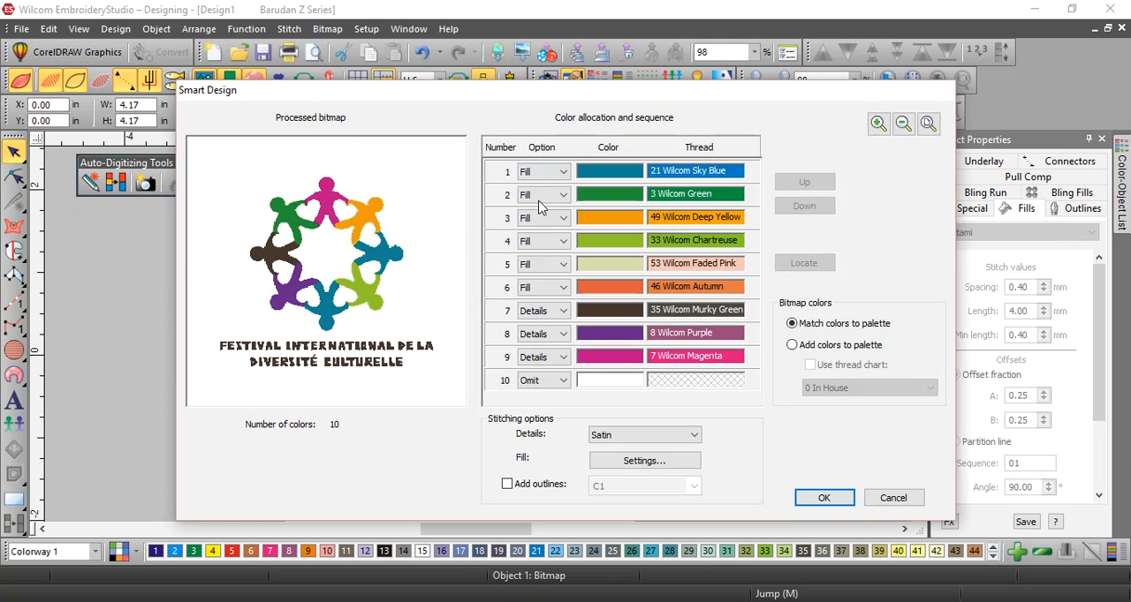
{"action": "mouse_move", "coordinate": [503, 353]}
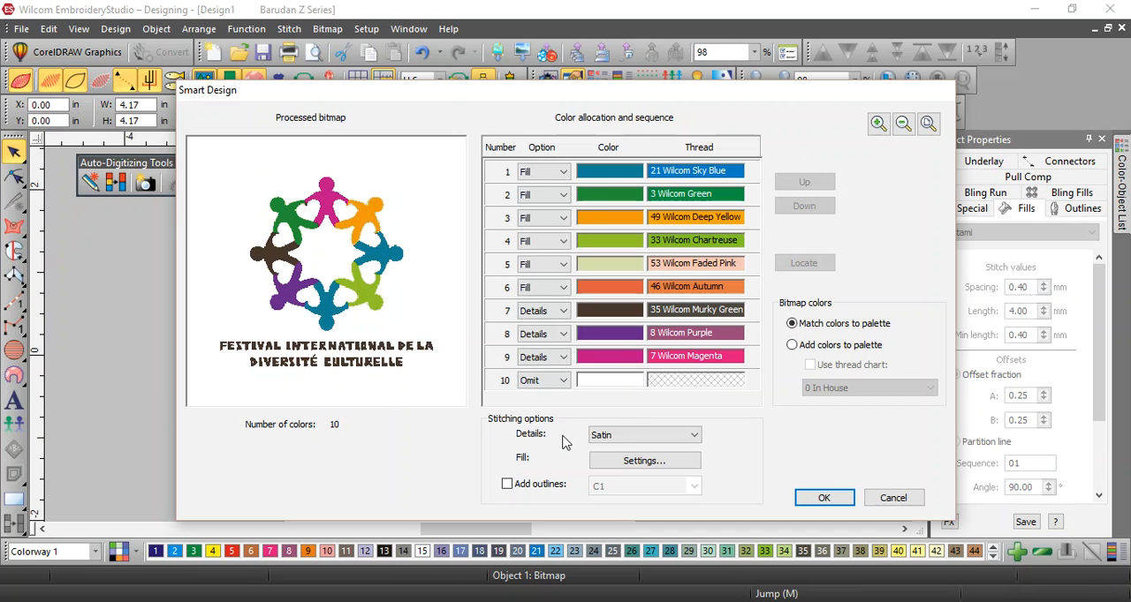
{"action": "mouse_move", "coordinate": [422, 210]}
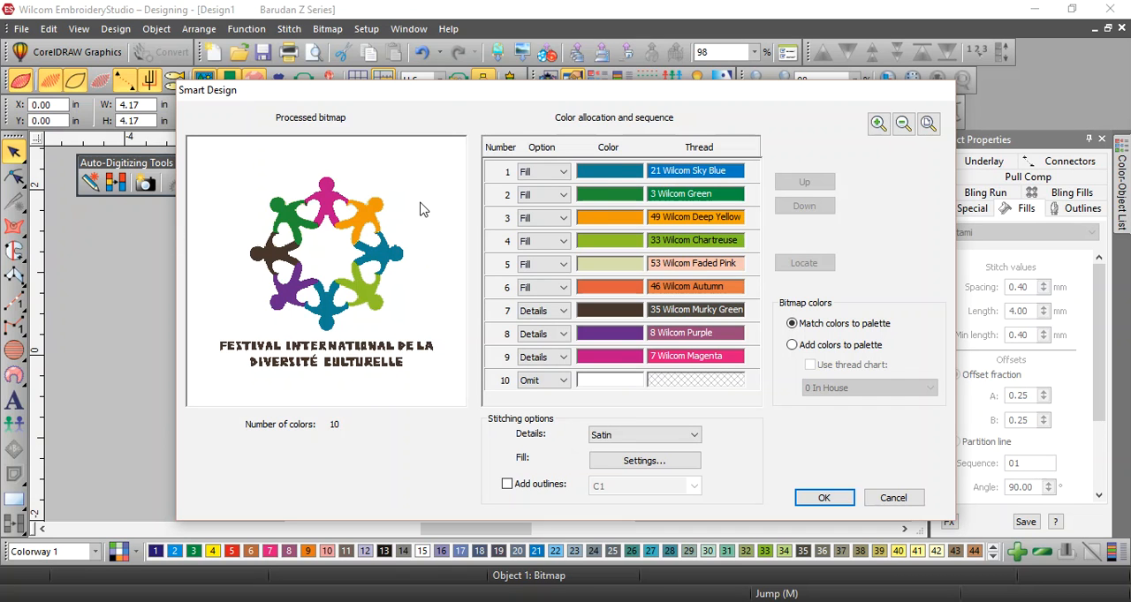
- Reorder threads so purple stitches second and magenta sixth, then generate the embroidery
{"action": "left_click", "coordinate": [543, 380]}
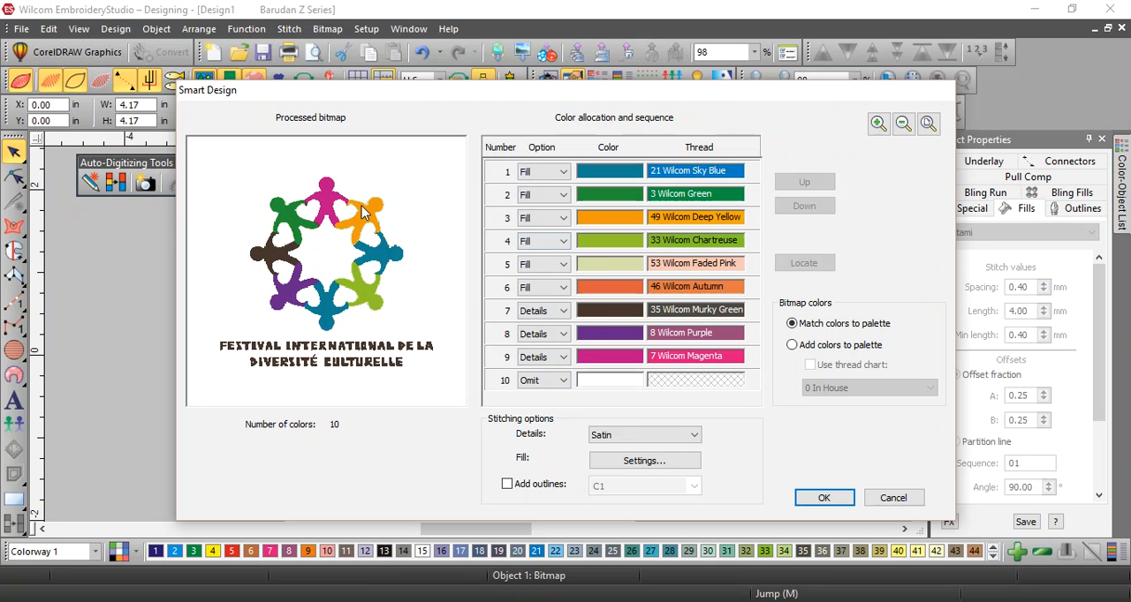
{"action": "mouse_move", "coordinate": [261, 249]}
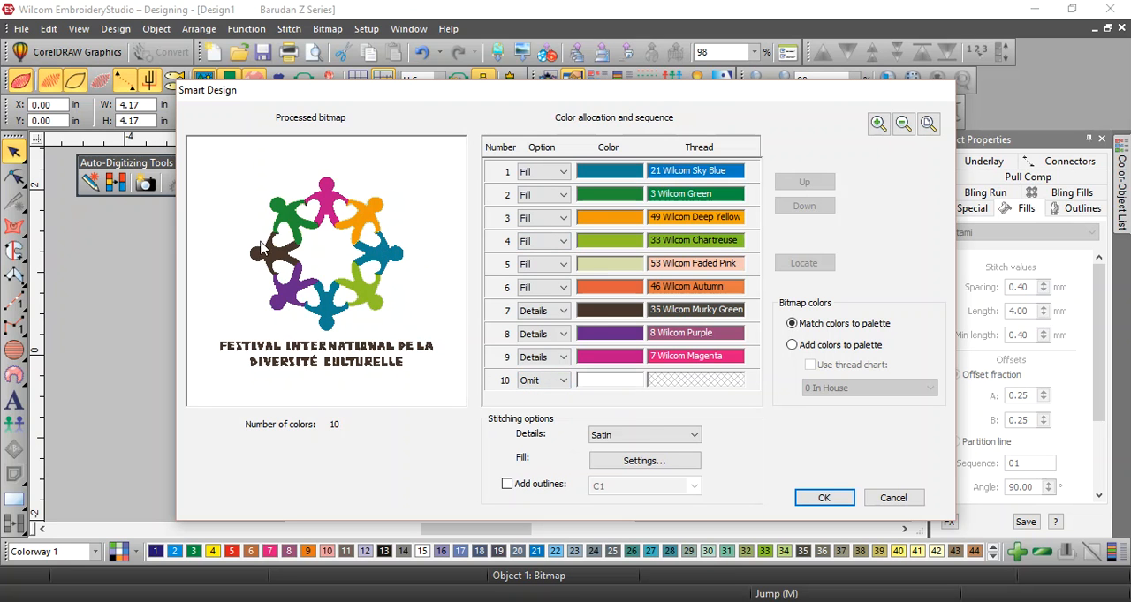
{"action": "mouse_move", "coordinate": [309, 304]}
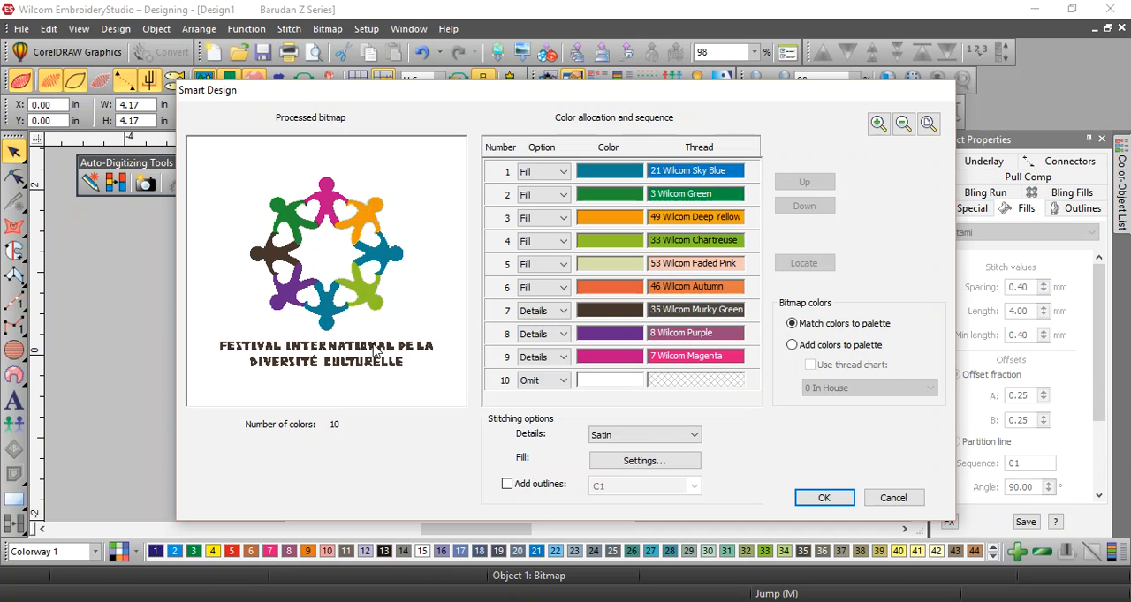
{"action": "left_click", "coordinate": [562, 311]}
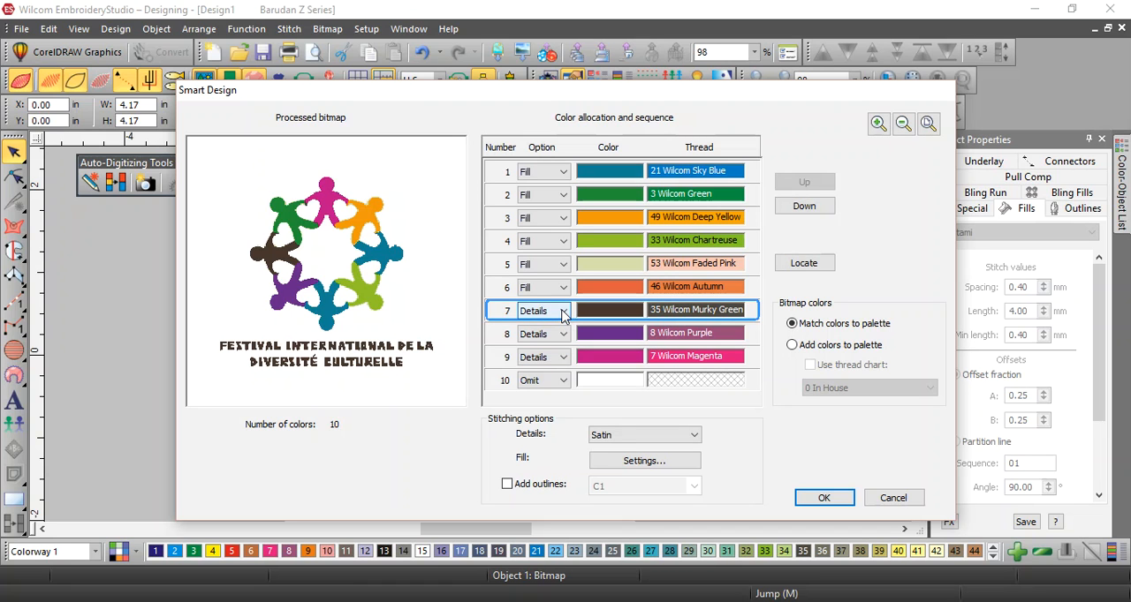
{"action": "left_click", "coordinate": [562, 334]}
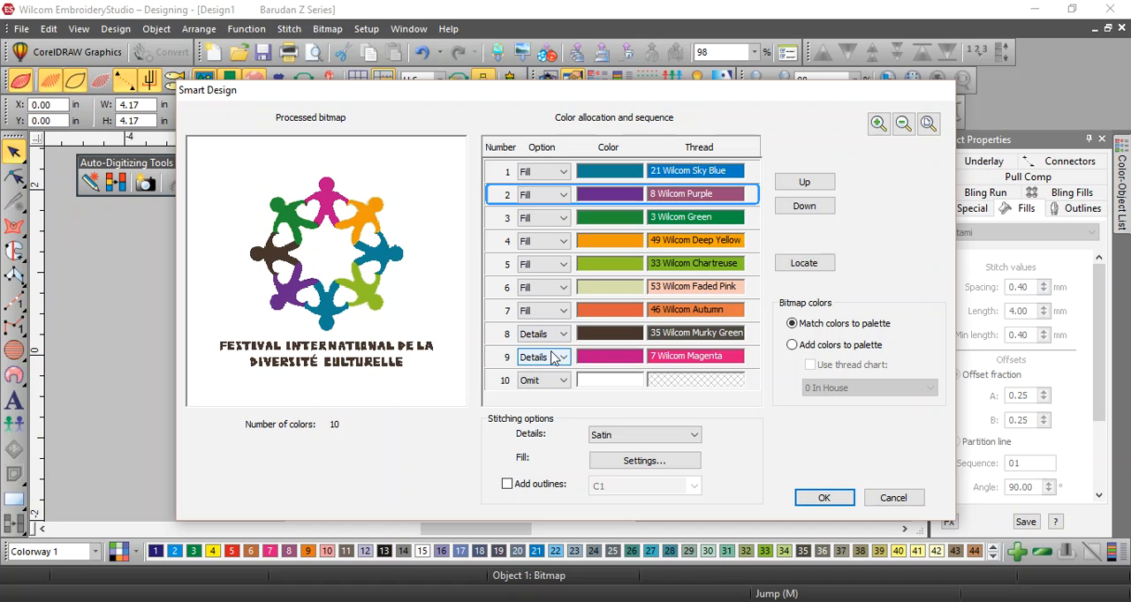
{"action": "left_click", "coordinate": [562, 357]}
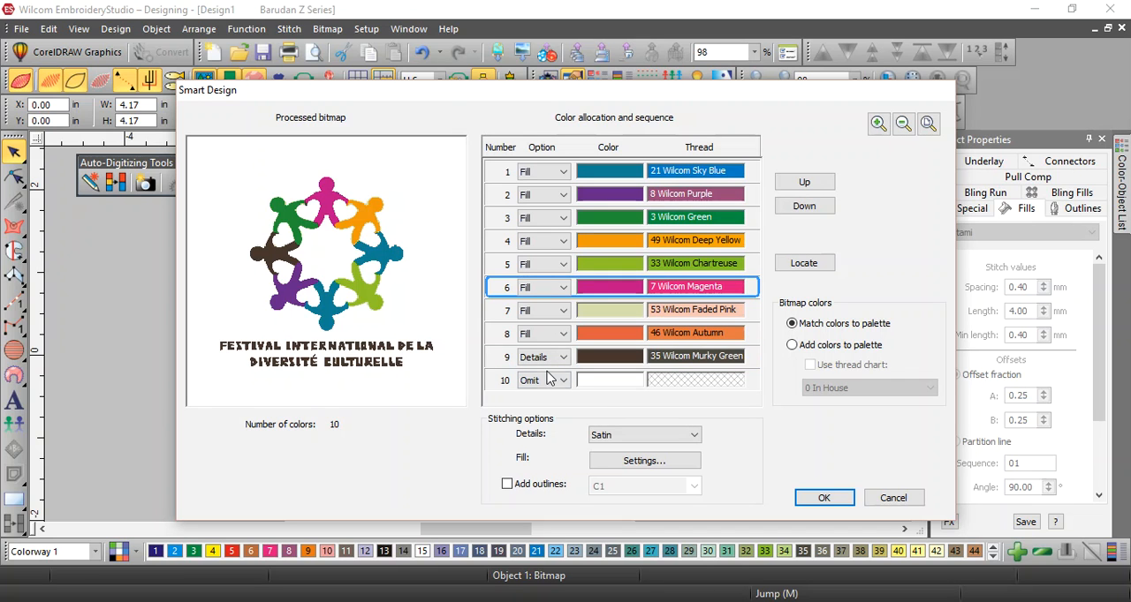
{"action": "mouse_move", "coordinate": [824, 498]}
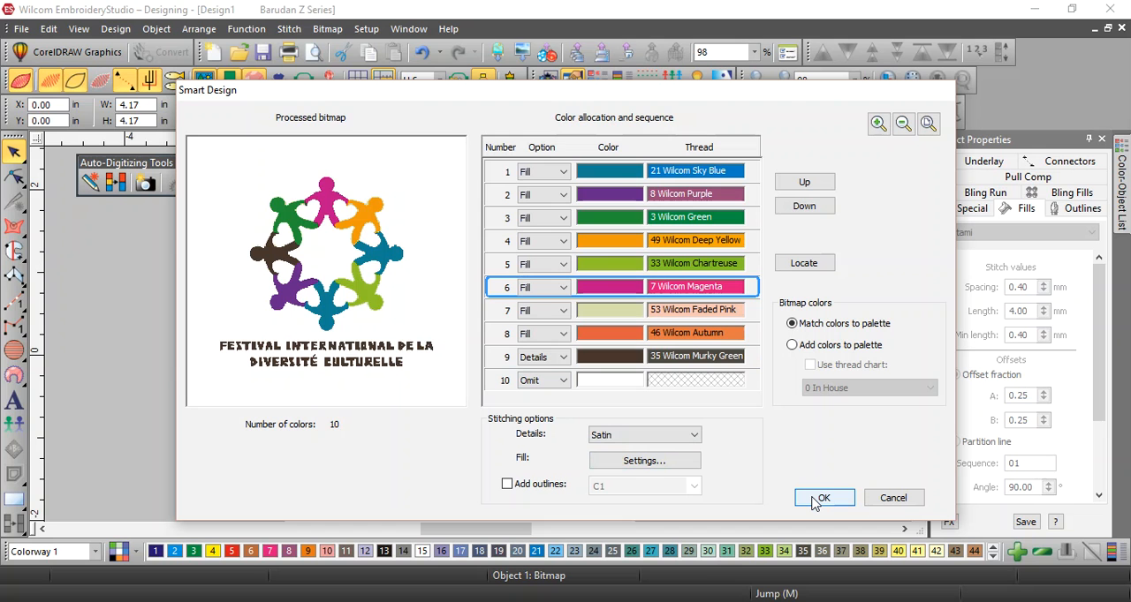
{"action": "left_click", "coordinate": [823, 498]}
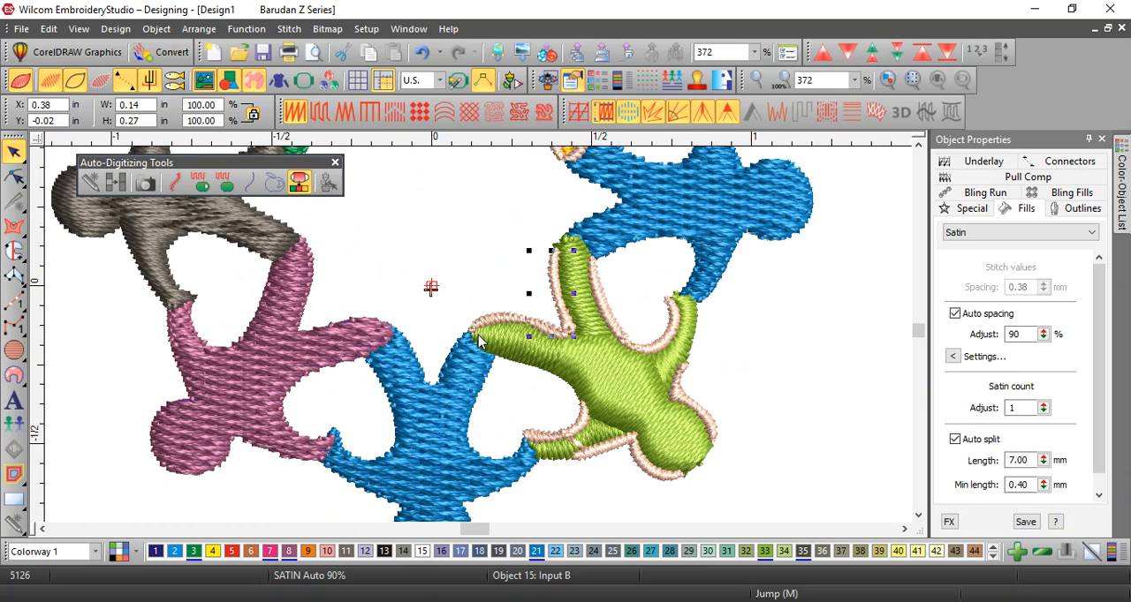
- Zoom out to inspect the ring of satin figures and stitched lettering
{"action": "scroll", "scroll_direction": "down", "scroll_amount": 3}
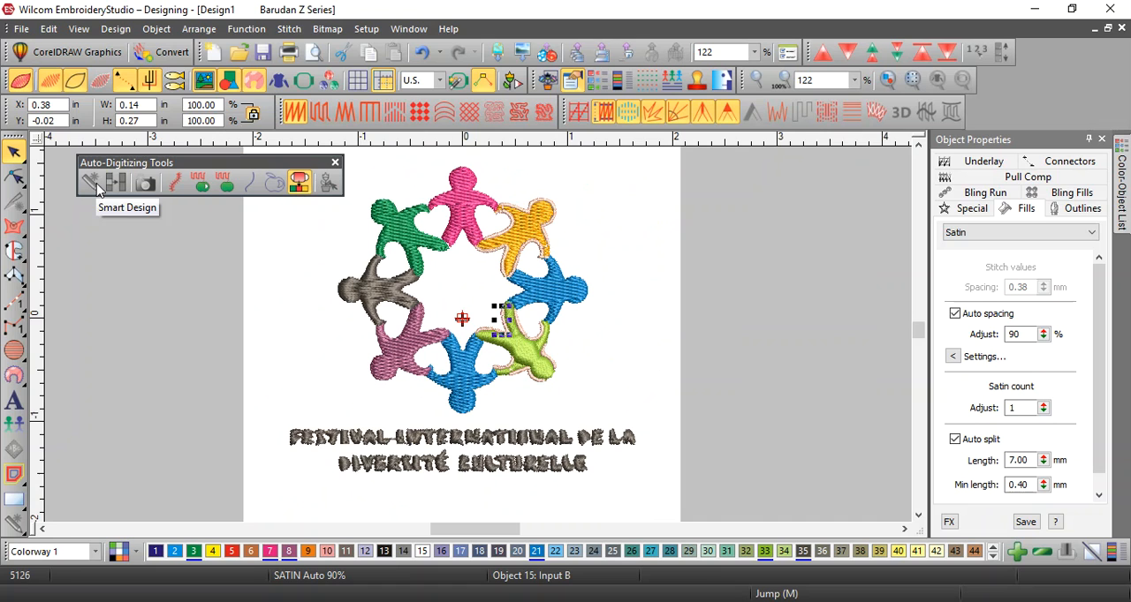
{"action": "mouse_move", "coordinate": [291, 142]}
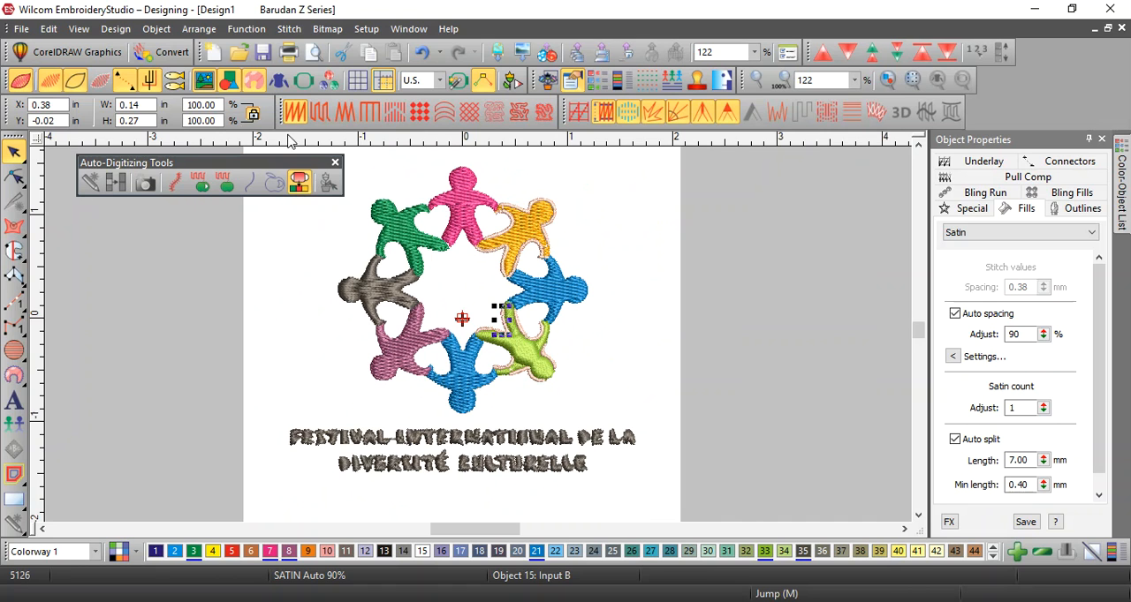
{"action": "mouse_move", "coordinate": [173, 53]}
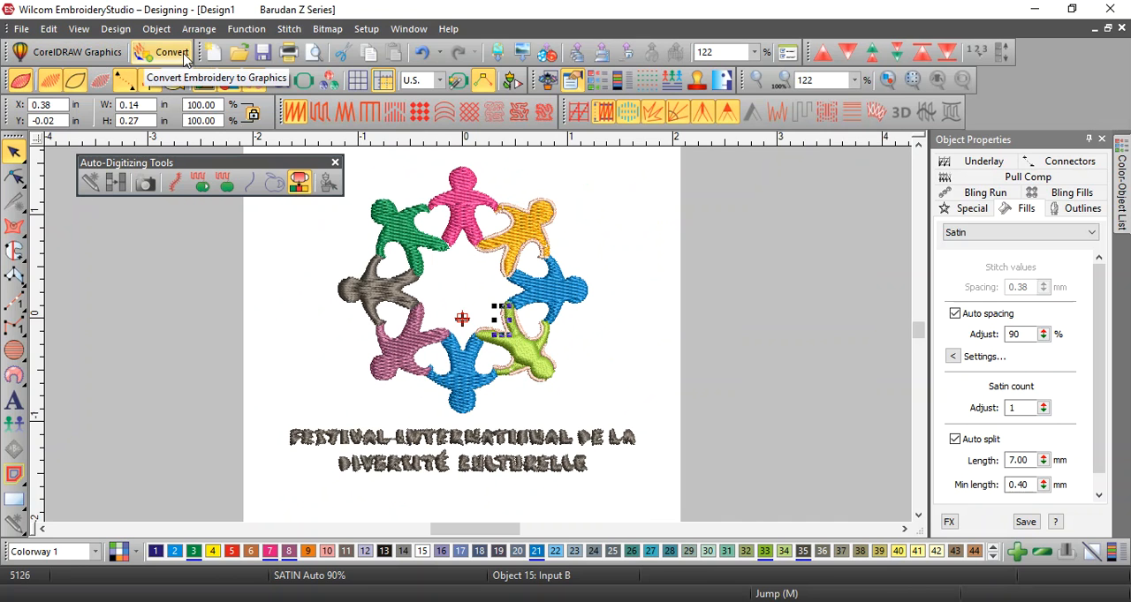